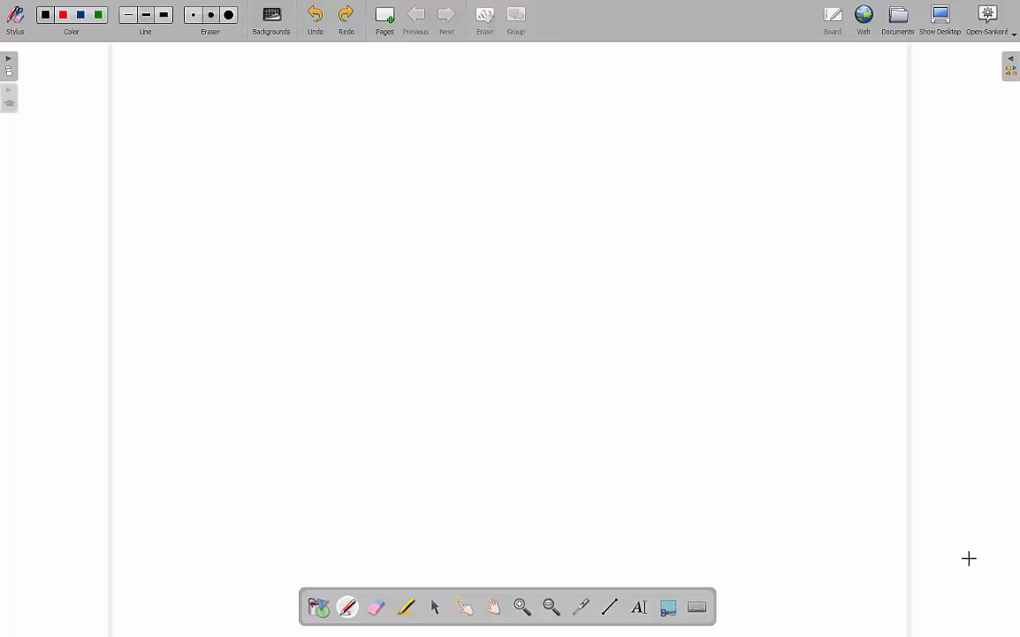
mouse_move(419, 159)
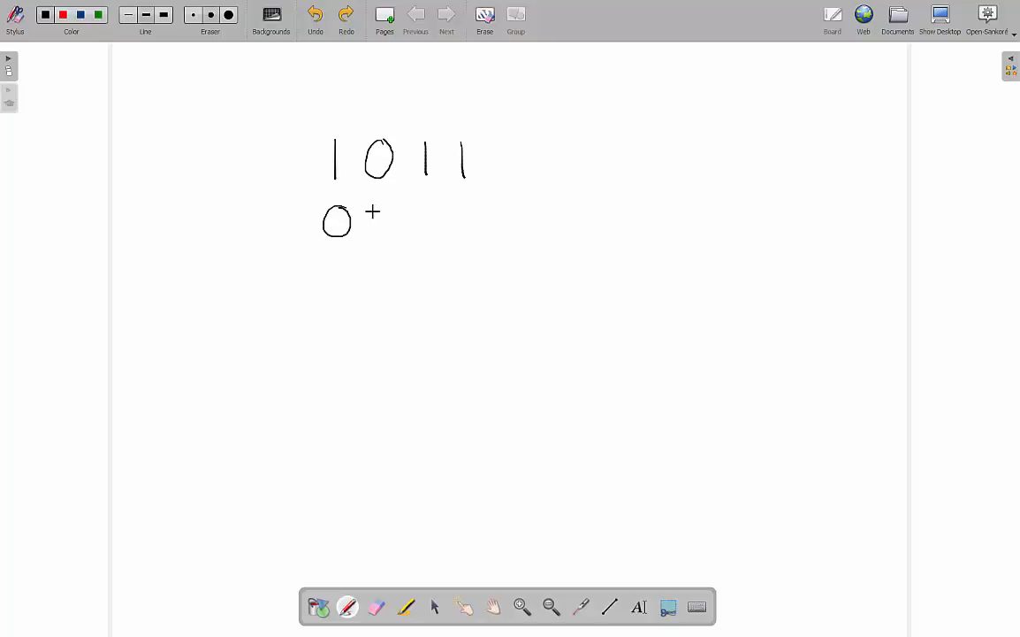
Write 0111 under 1011, place values 8 4 2 1 above, and decimal values = 11 and 7
drag(371, 226, 477, 221)
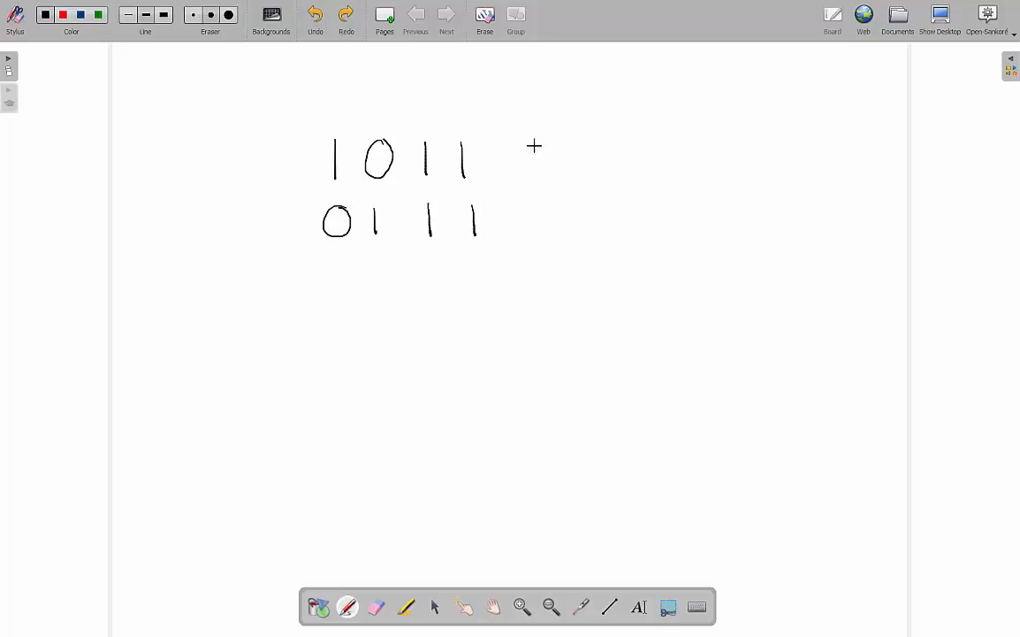
mouse_move(471, 297)
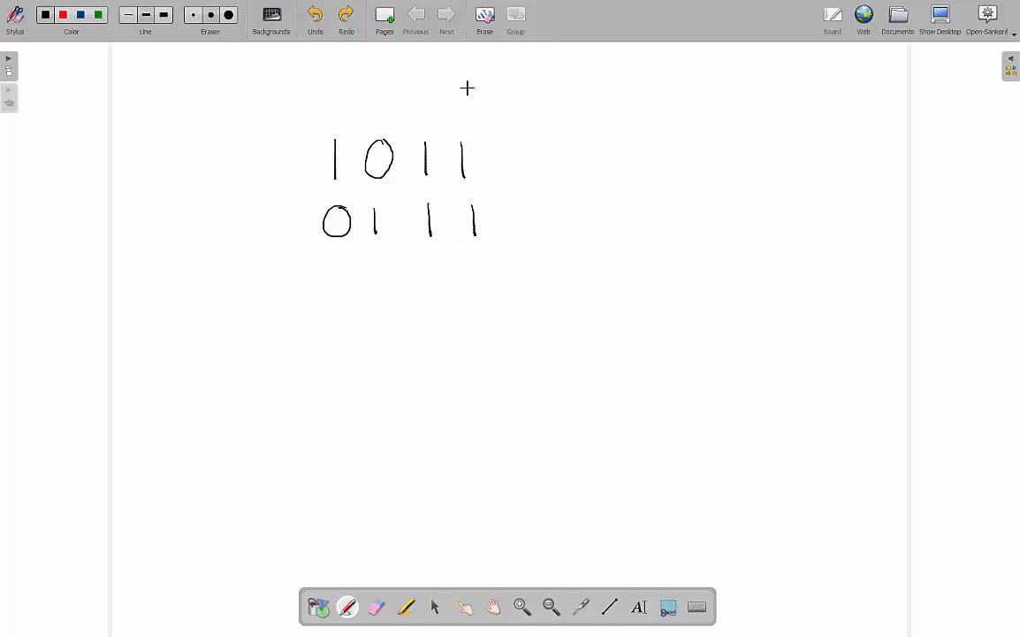
drag(416, 96, 463, 96)
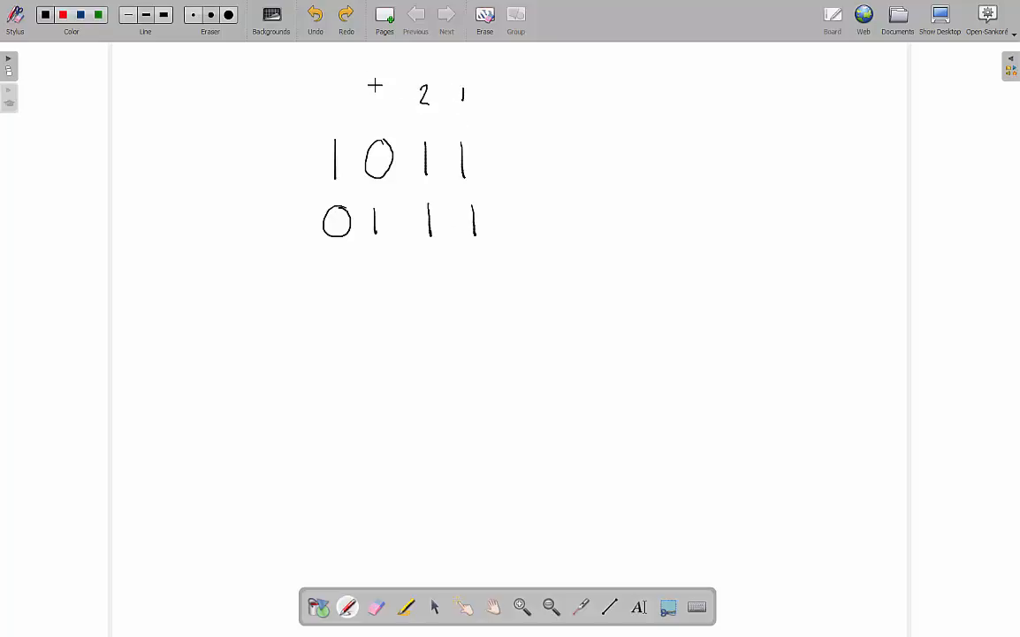
drag(332, 96, 386, 95)
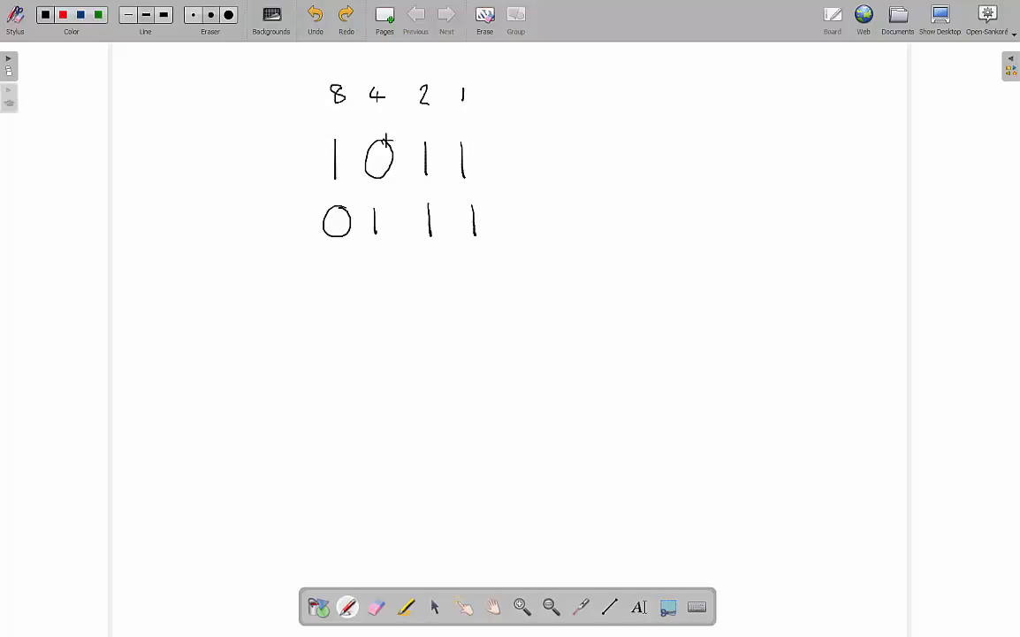
drag(510, 159, 531, 159)
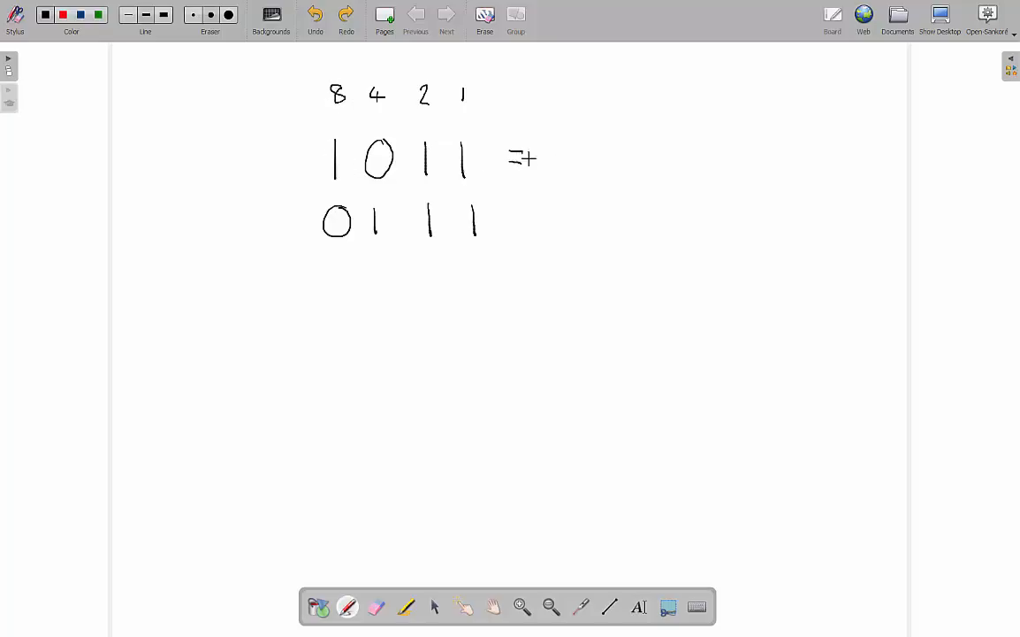
drag(527, 159, 562, 159)
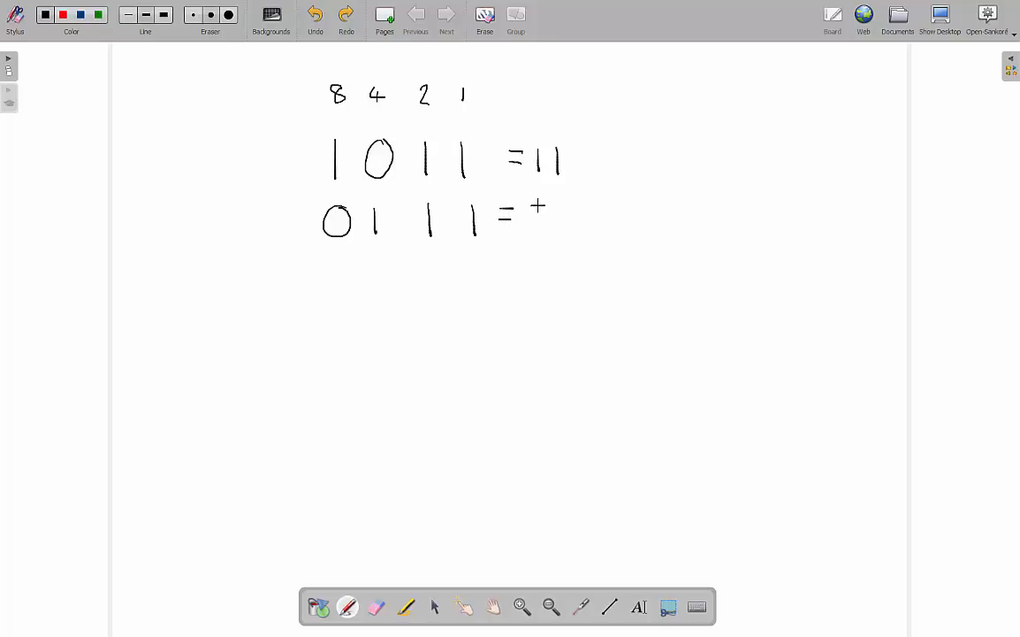
text(7)
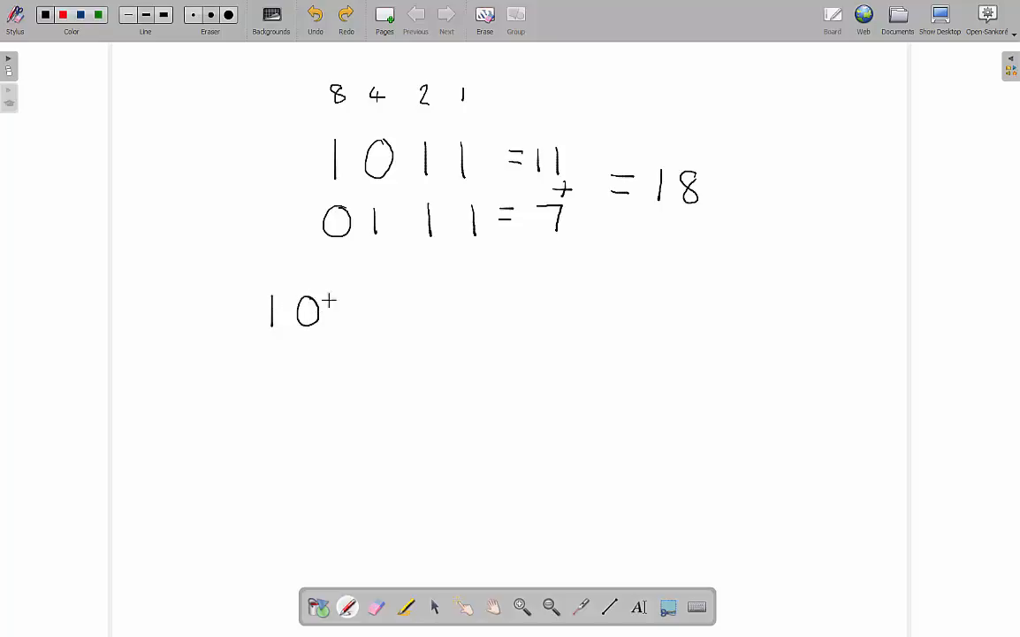
Write the binary sum 10010 below the two numbers
drag(354, 298, 345, 320)
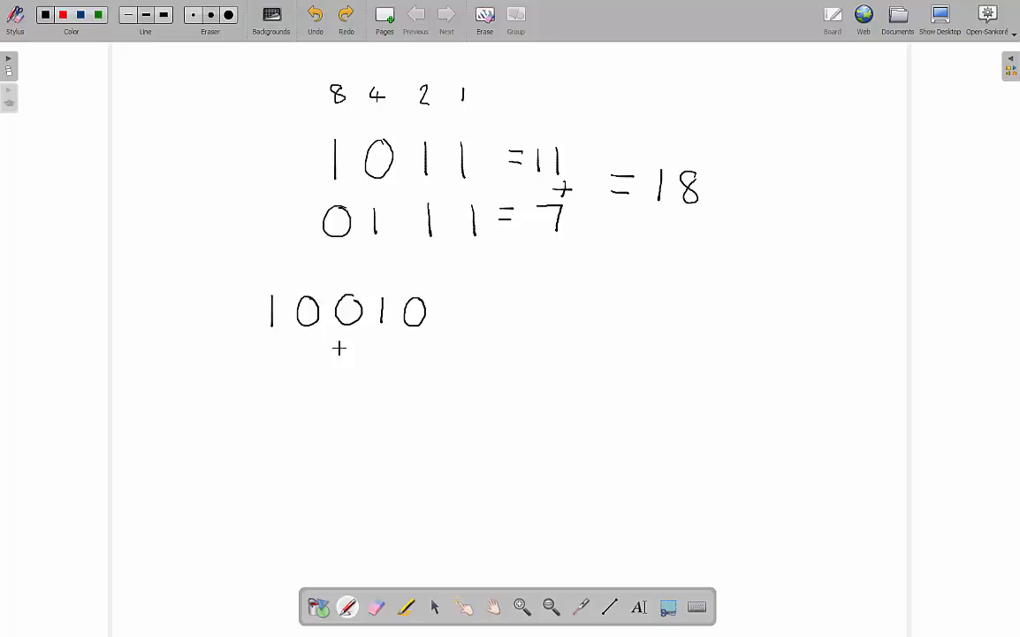
mouse_move(138, 322)
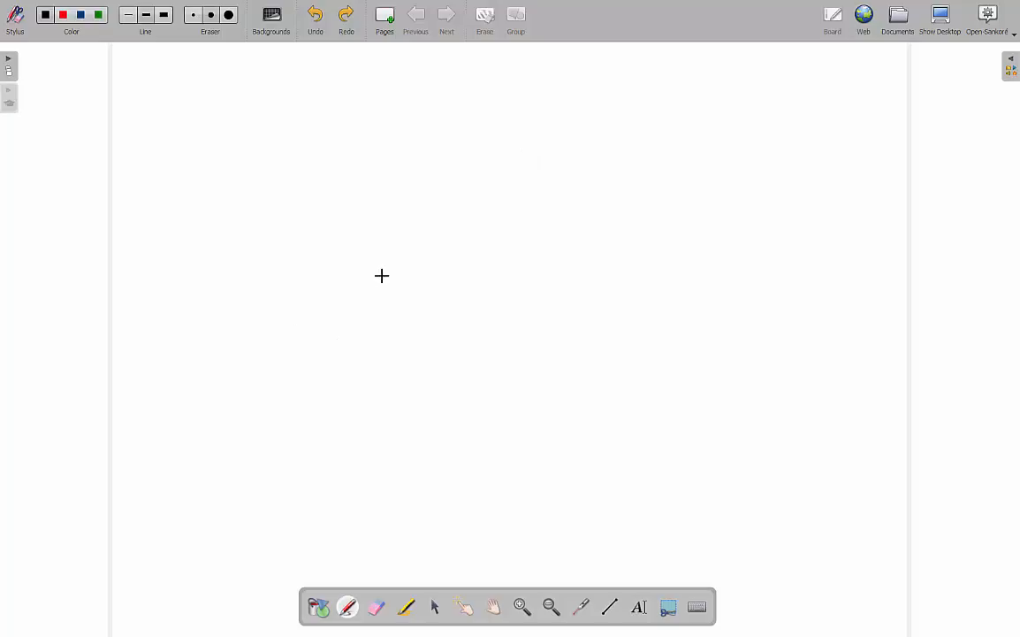
mouse_move(493, 244)
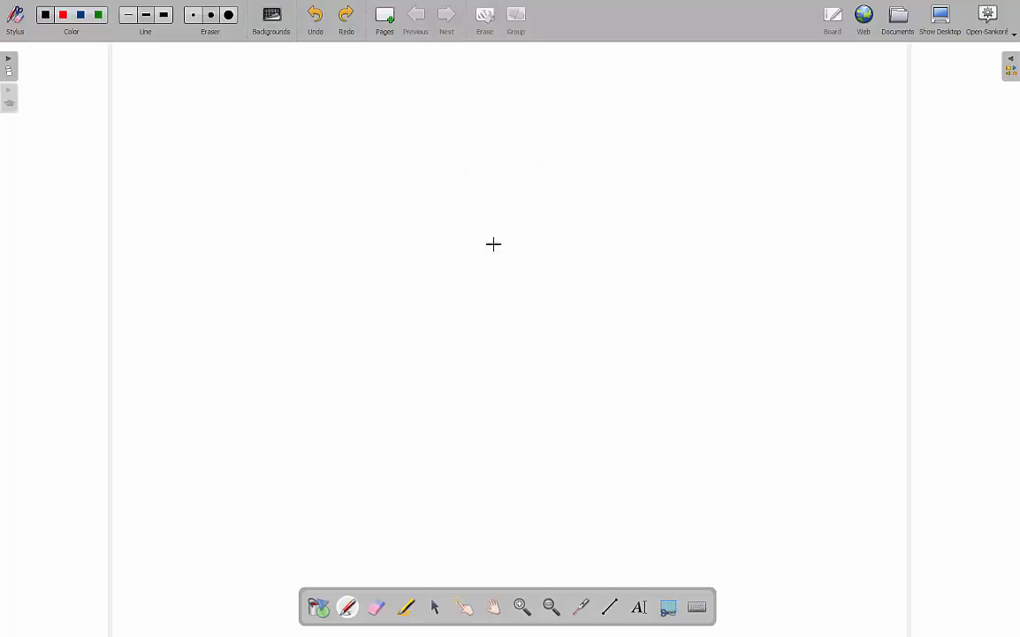
mouse_move(518, 253)
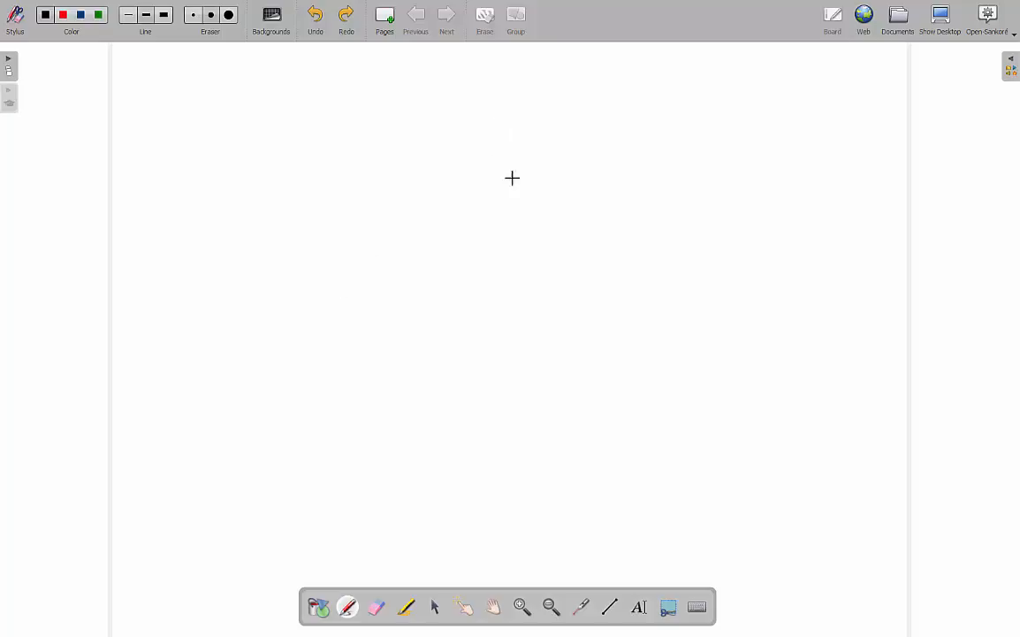
mouse_move(396, 150)
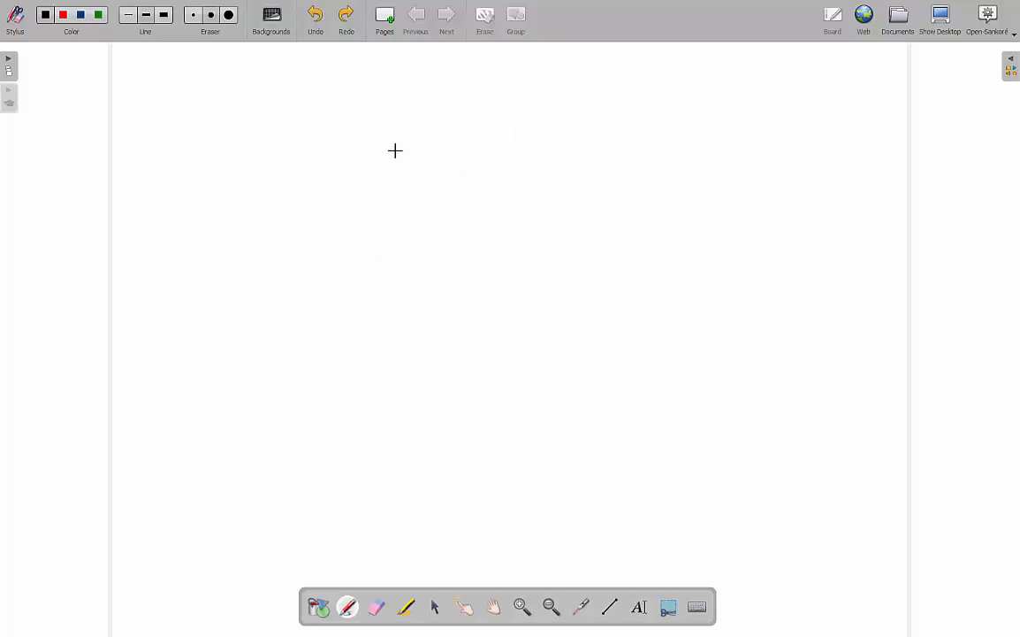
Write 19 over 27 with a line beneath and the result 46 below it
drag(403, 142, 389, 180)
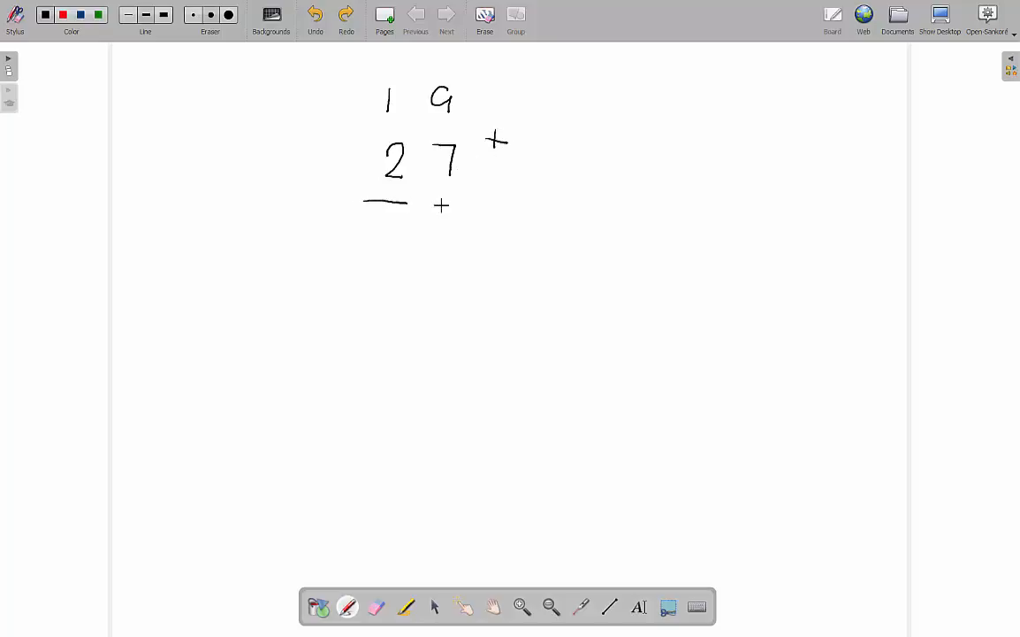
drag(387, 201, 505, 205)
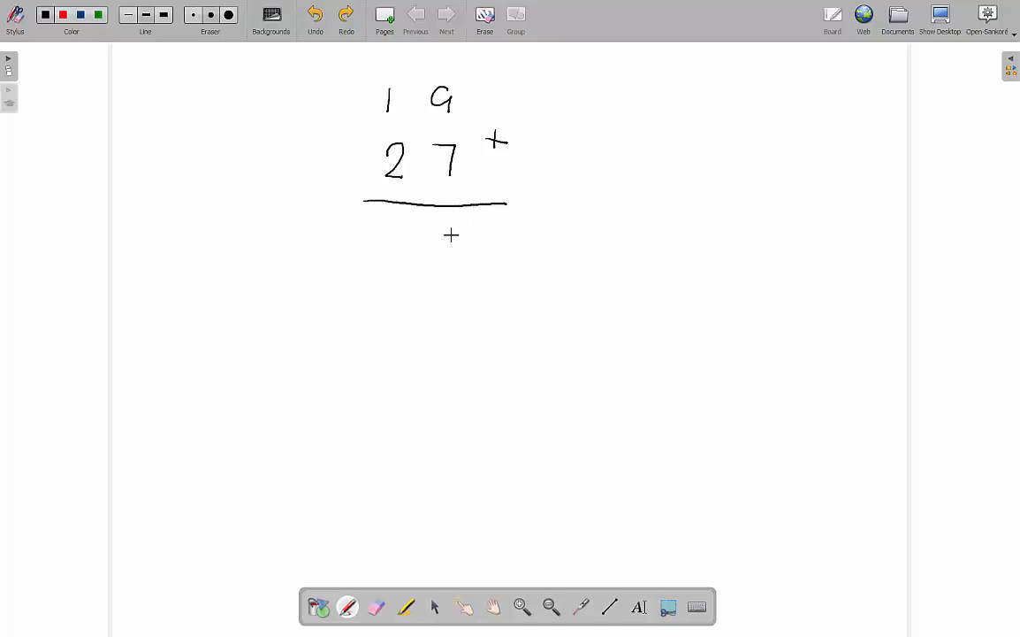
mouse_move(456, 221)
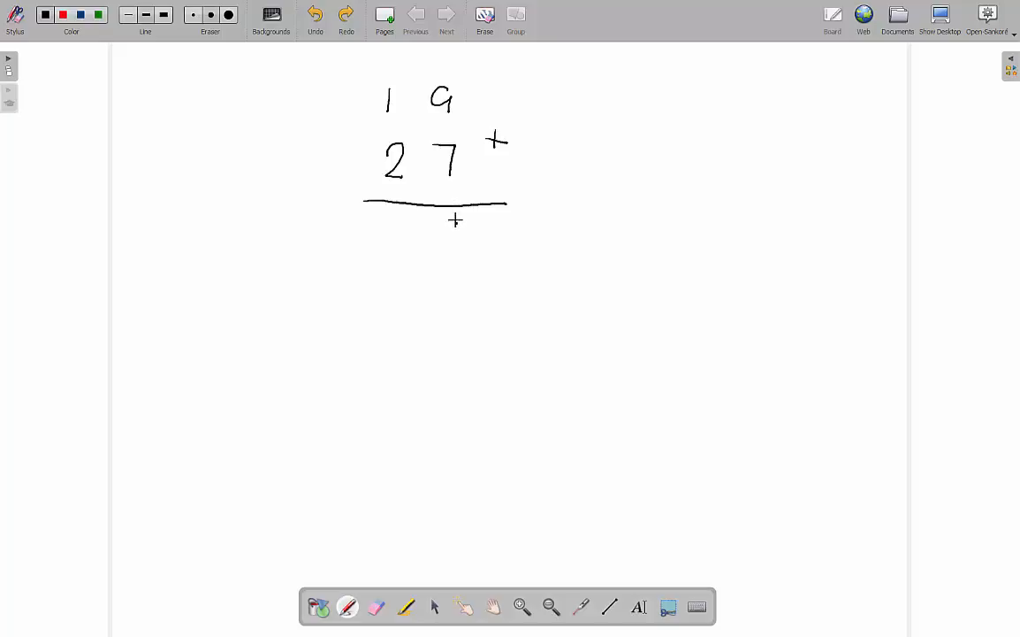
drag(451, 221, 443, 251)
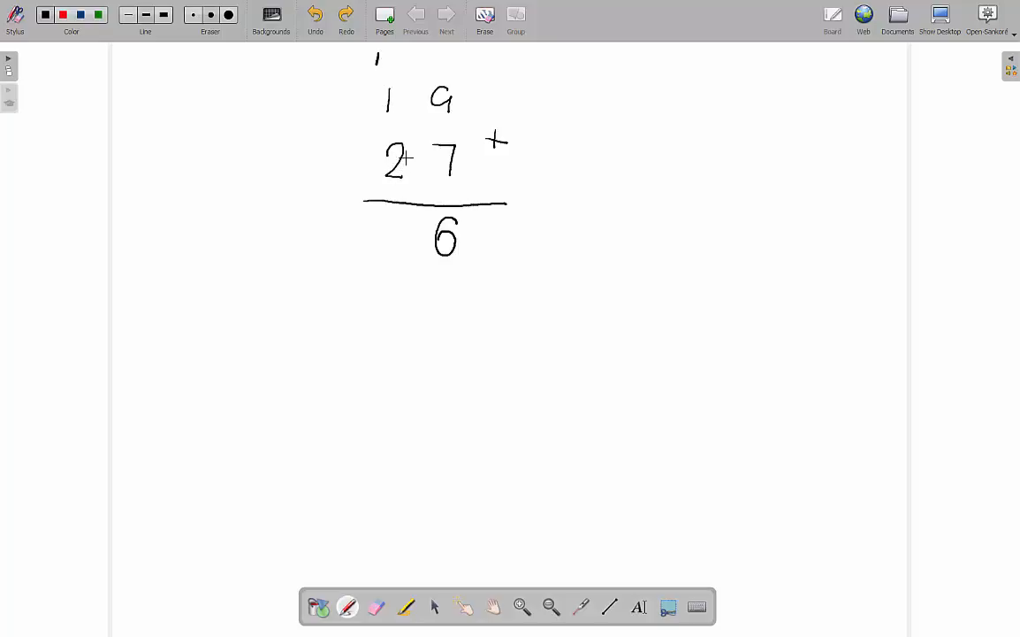
drag(403, 221, 385, 251)
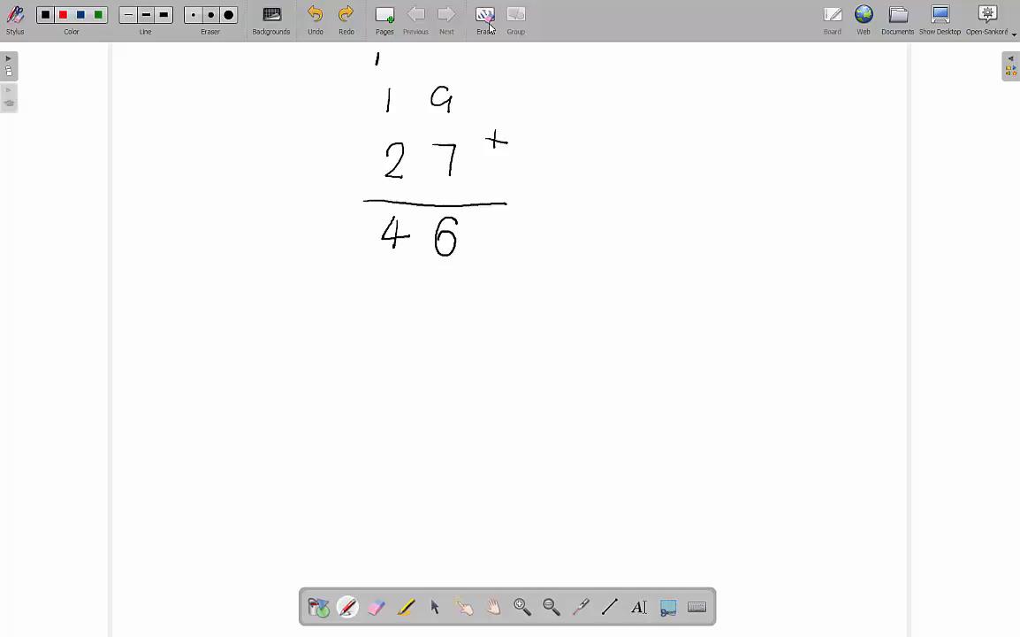
Clear the page, sketch digit sequences 0,1,2 and 8,9 with arrows, then clear again
click(484, 16)
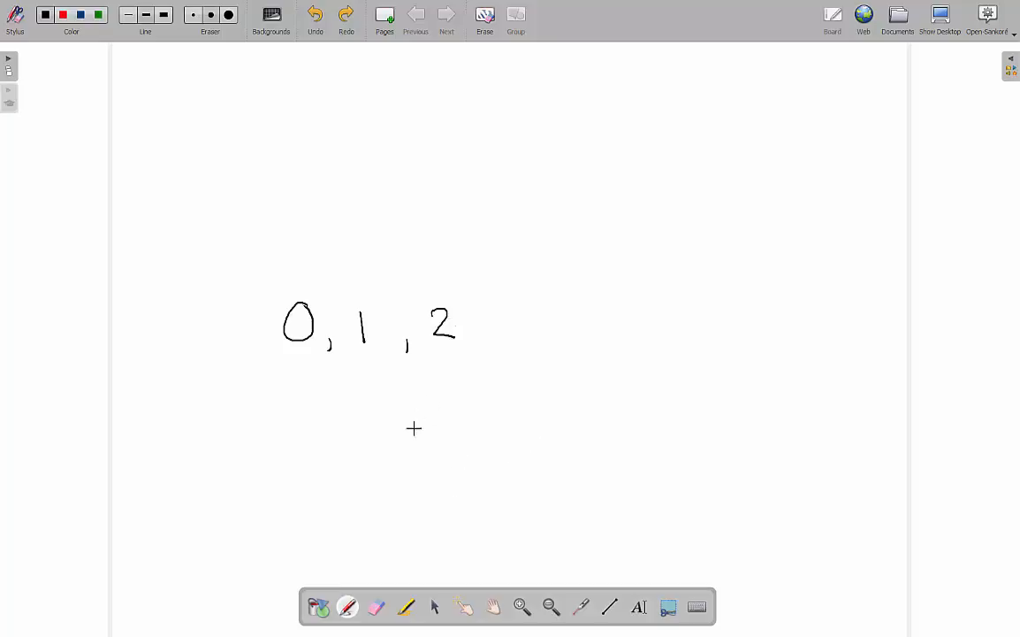
mouse_move(486, 274)
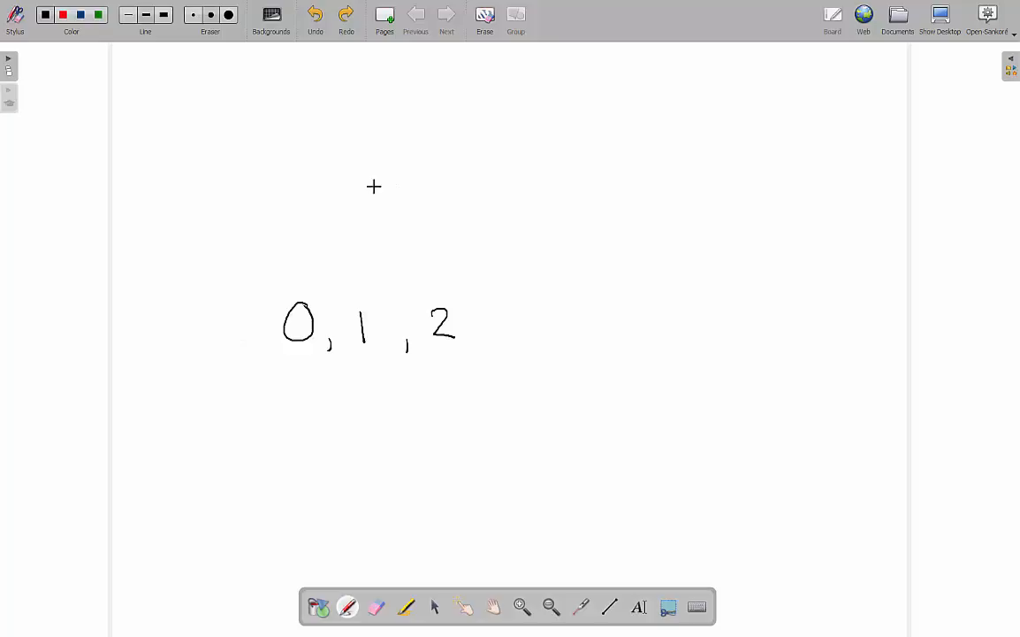
drag(423, 450, 433, 478)
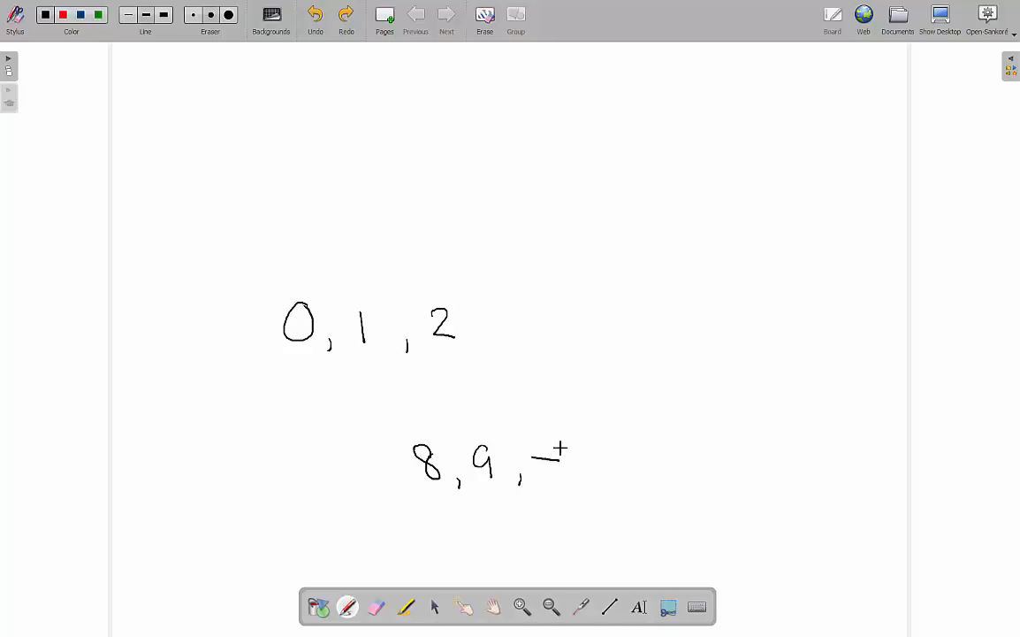
drag(534, 460, 569, 463)
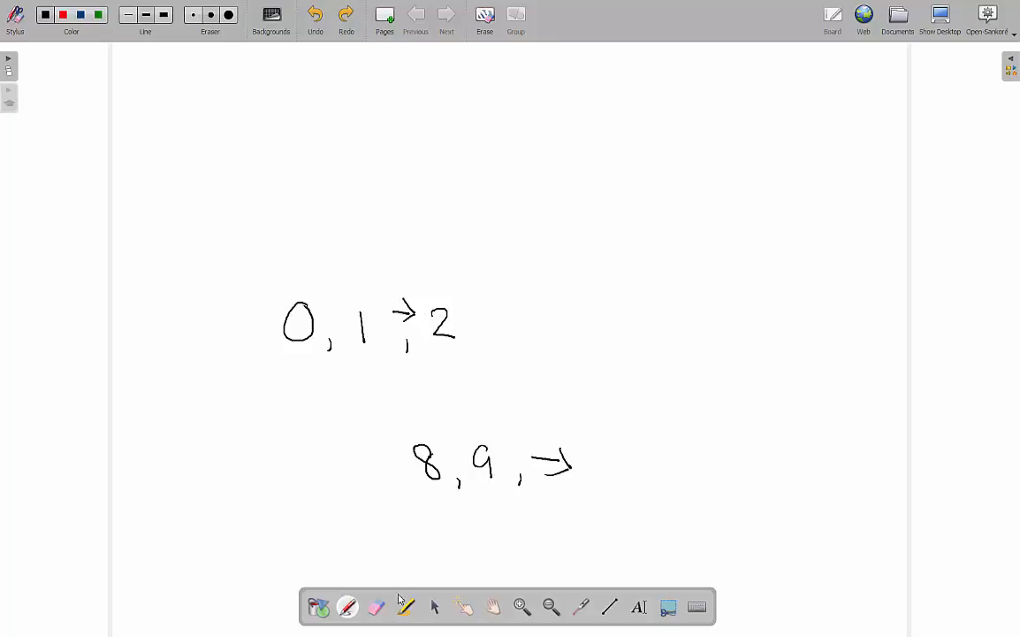
click(375, 606)
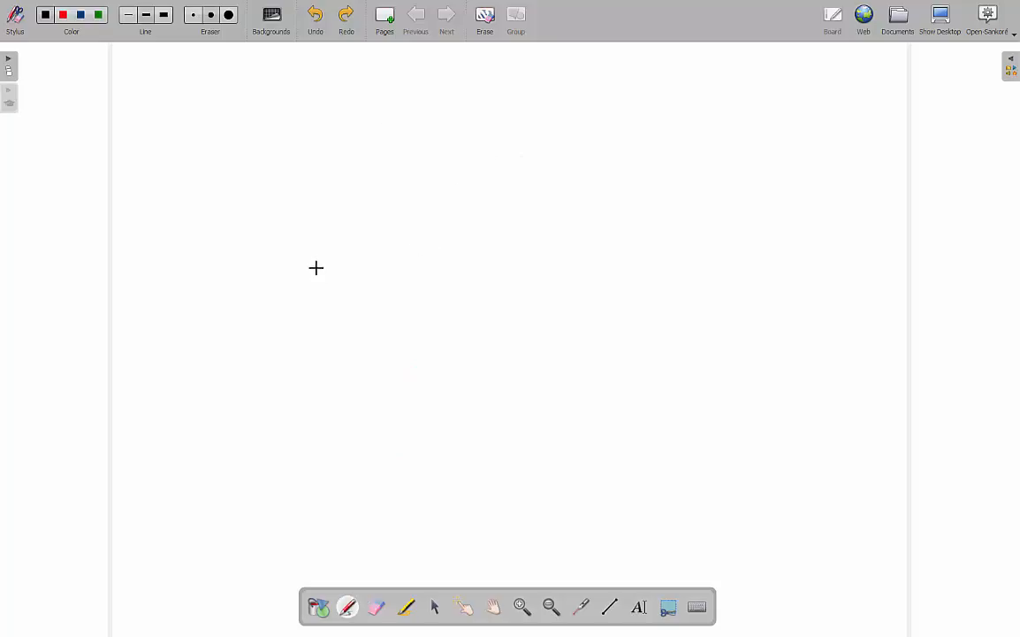
mouse_move(167, 141)
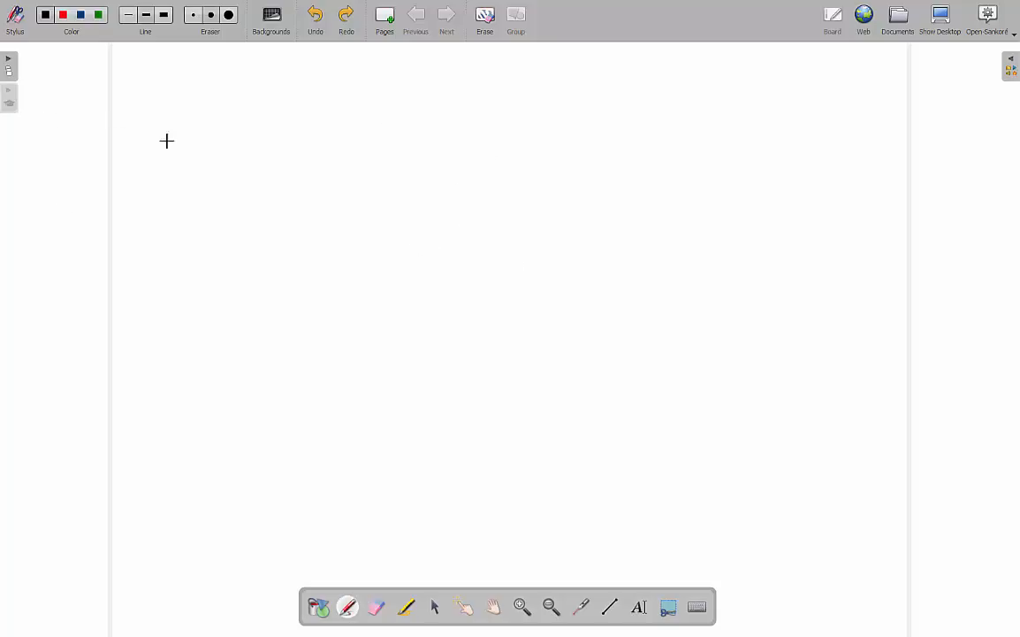
mouse_move(223, 149)
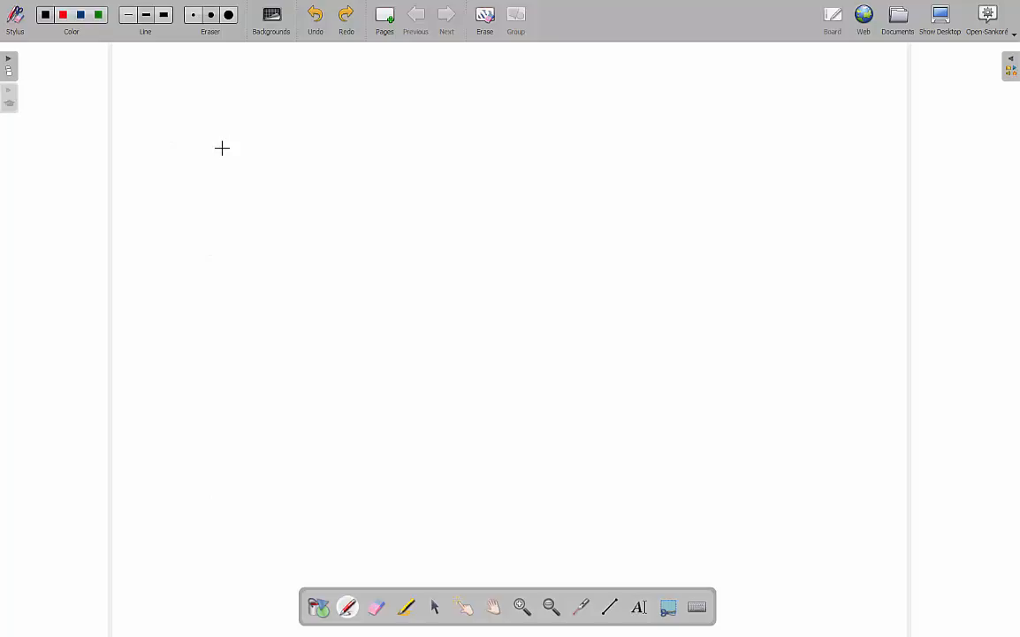
mouse_move(89, 118)
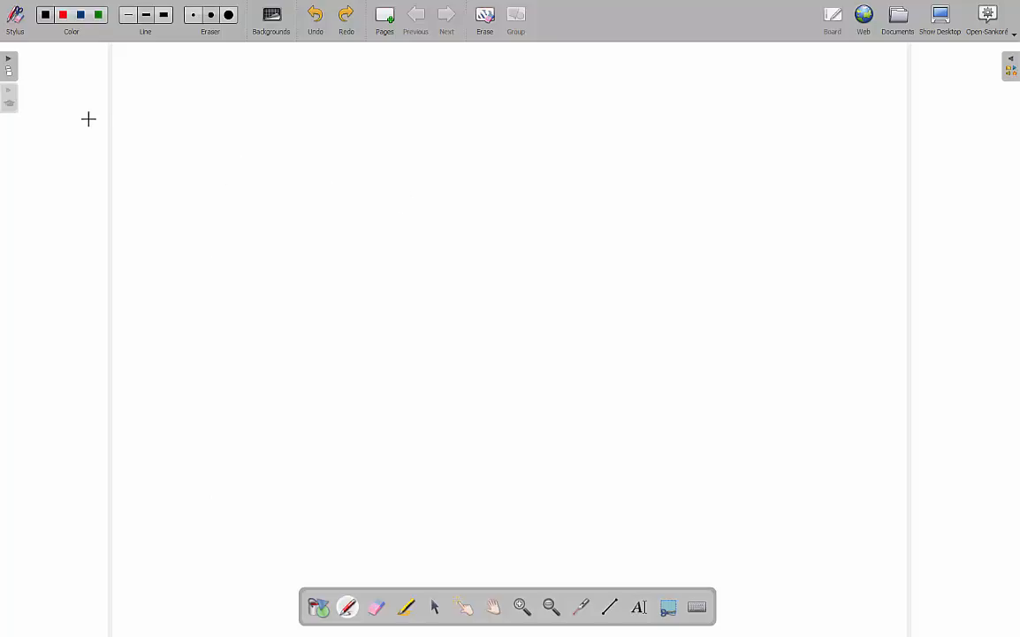
mouse_move(53, 120)
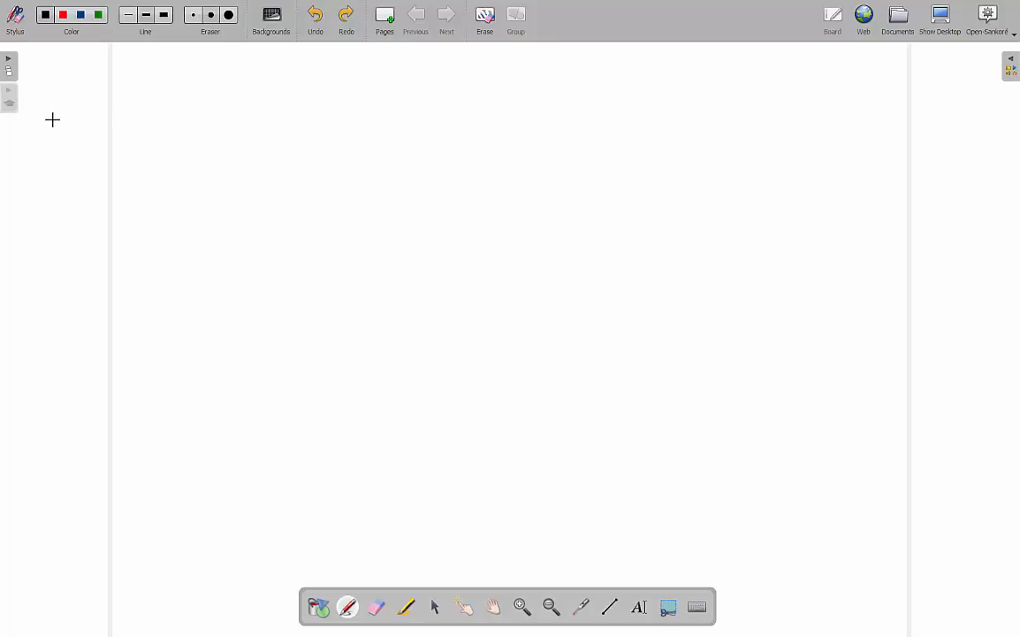
Write rule 1) 0+0=0 and rule 2) 0+1=1 down the left side
drag(71, 110, 69, 145)
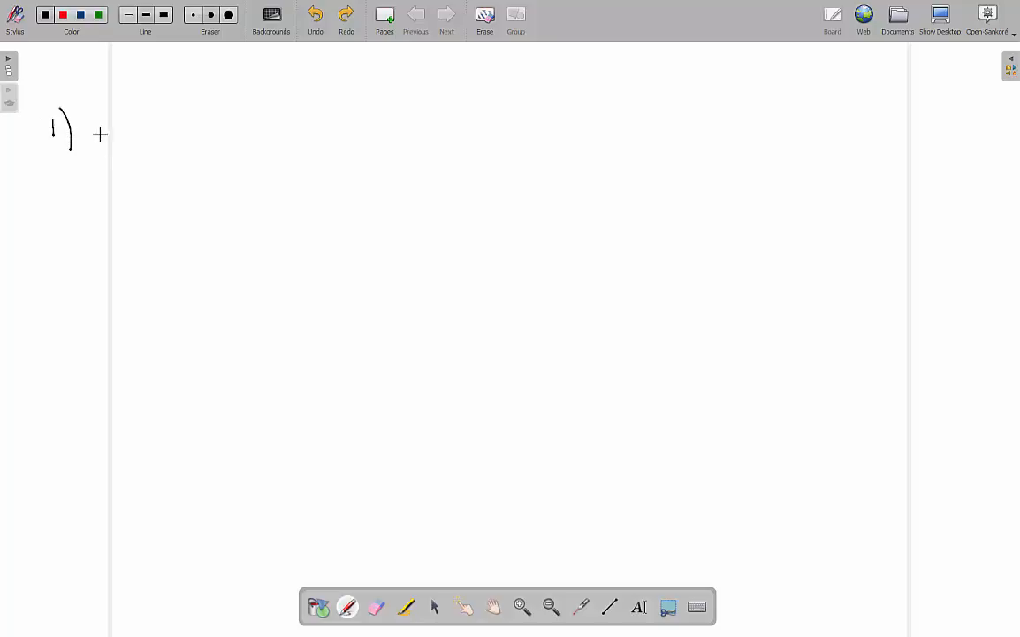
drag(105, 139, 99, 128)
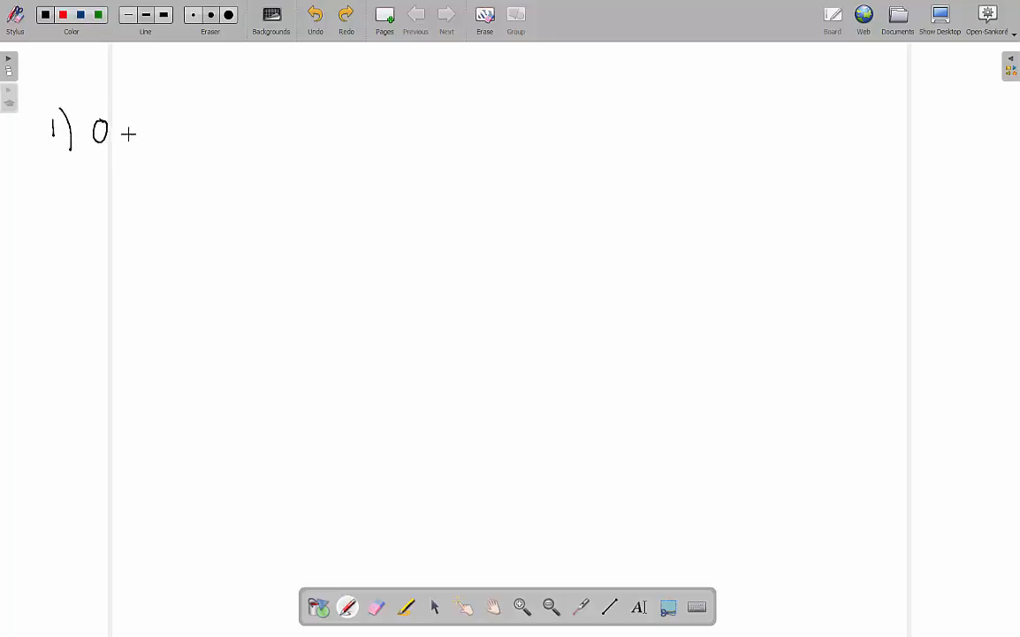
drag(142, 131, 149, 143)
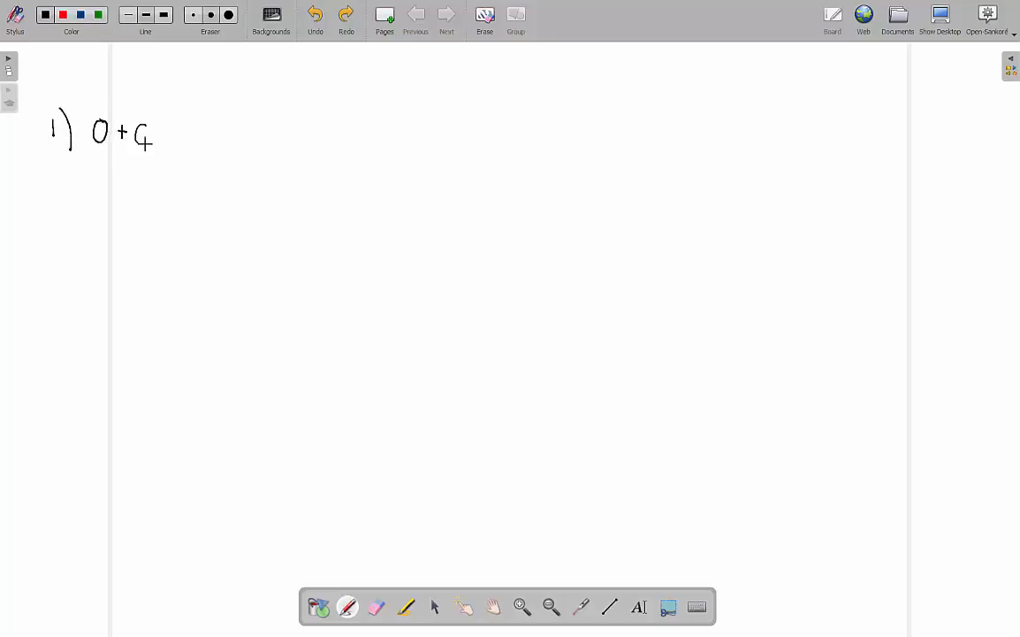
drag(163, 138, 209, 128)
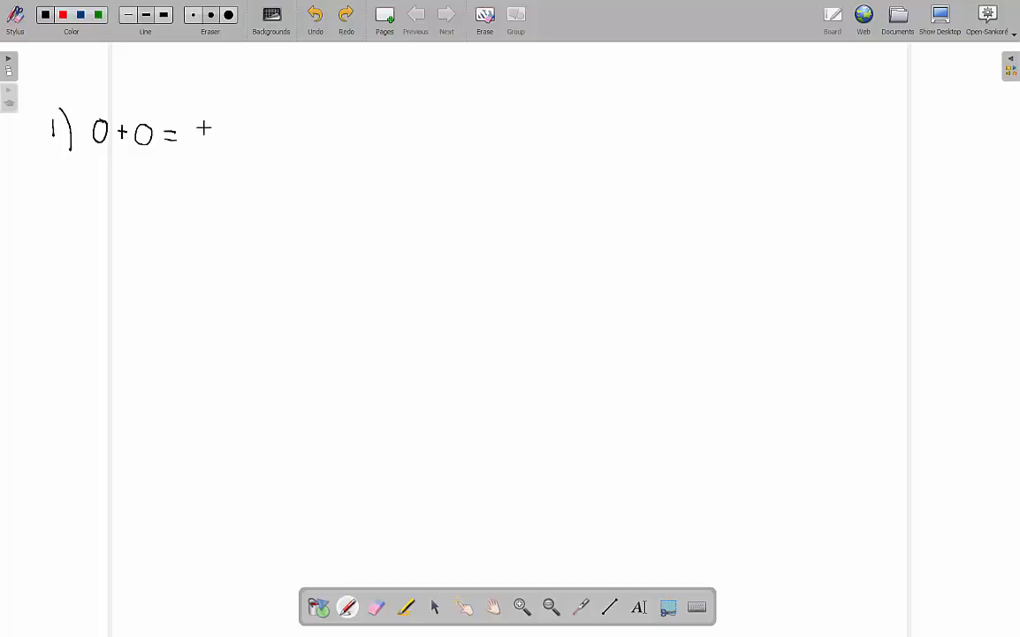
drag(193, 141, 212, 127)
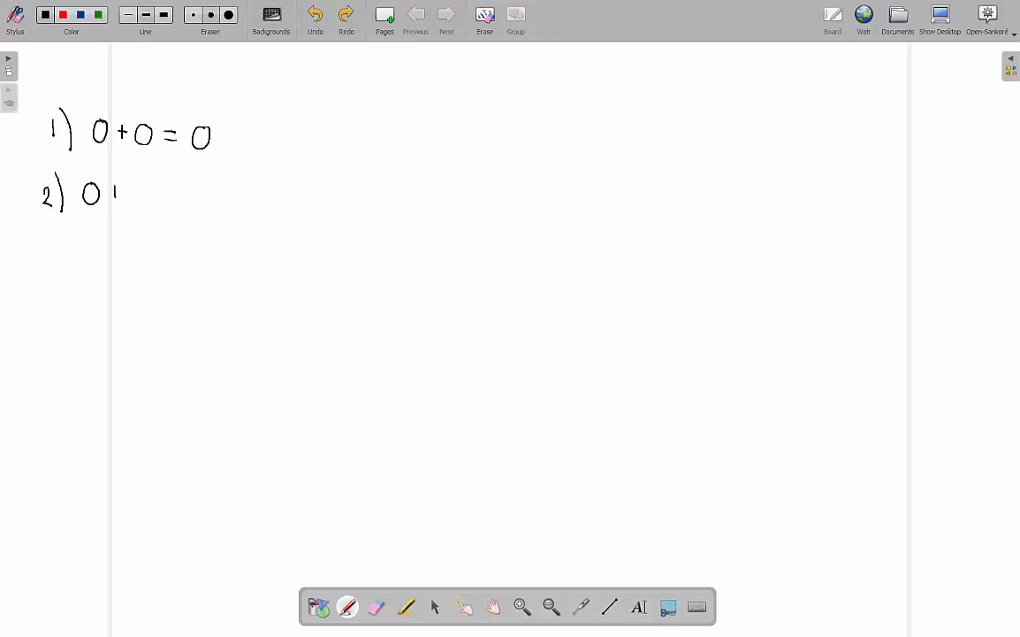
drag(106, 193, 163, 193)
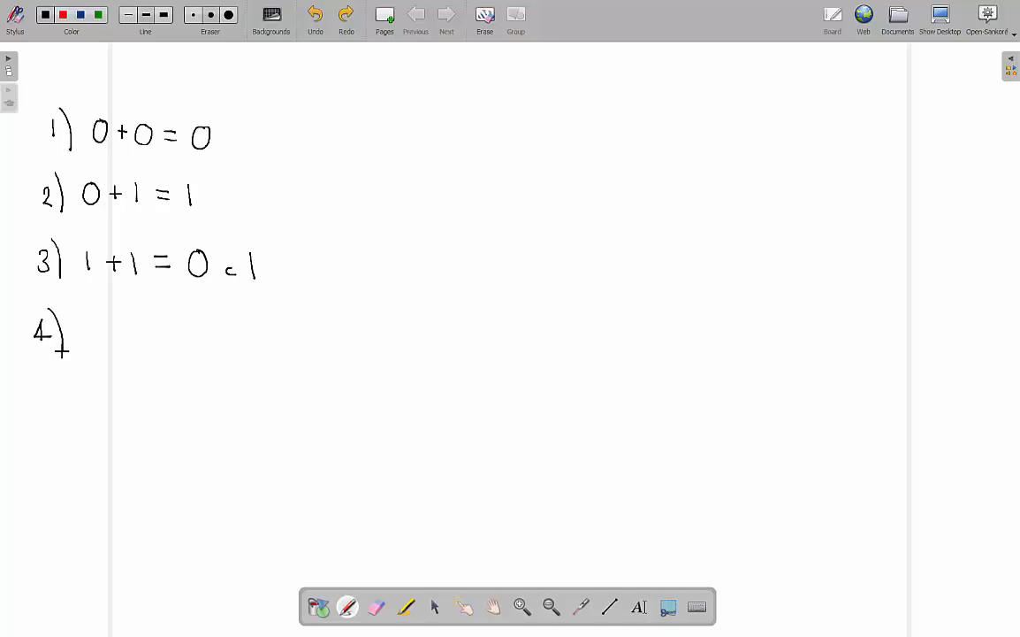
Write rule 4) 1+1+1 = 1 c 1 below the others
drag(85, 333, 106, 333)
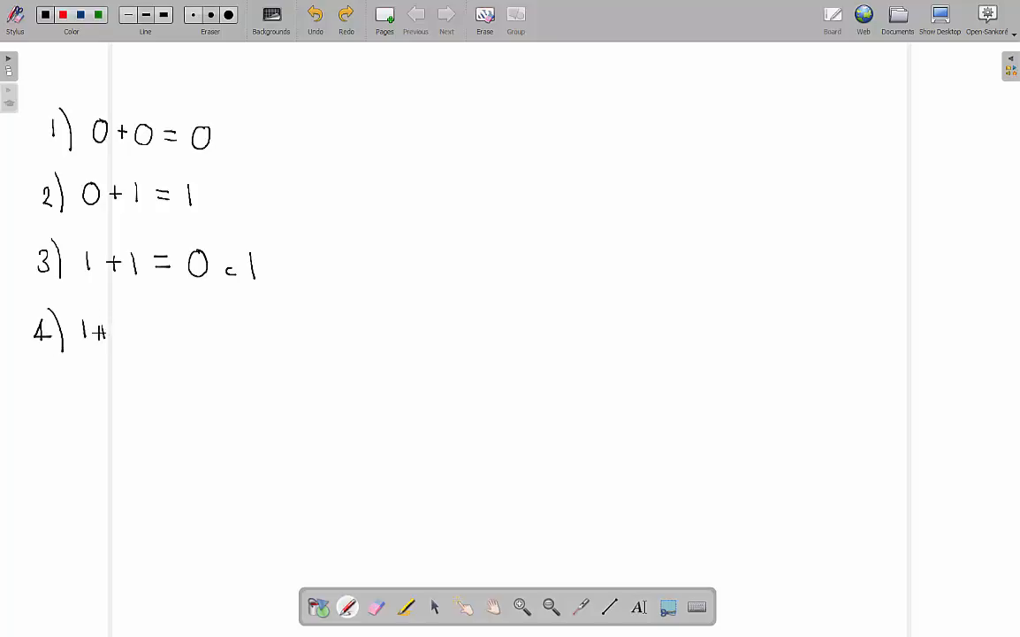
drag(110, 332, 152, 332)
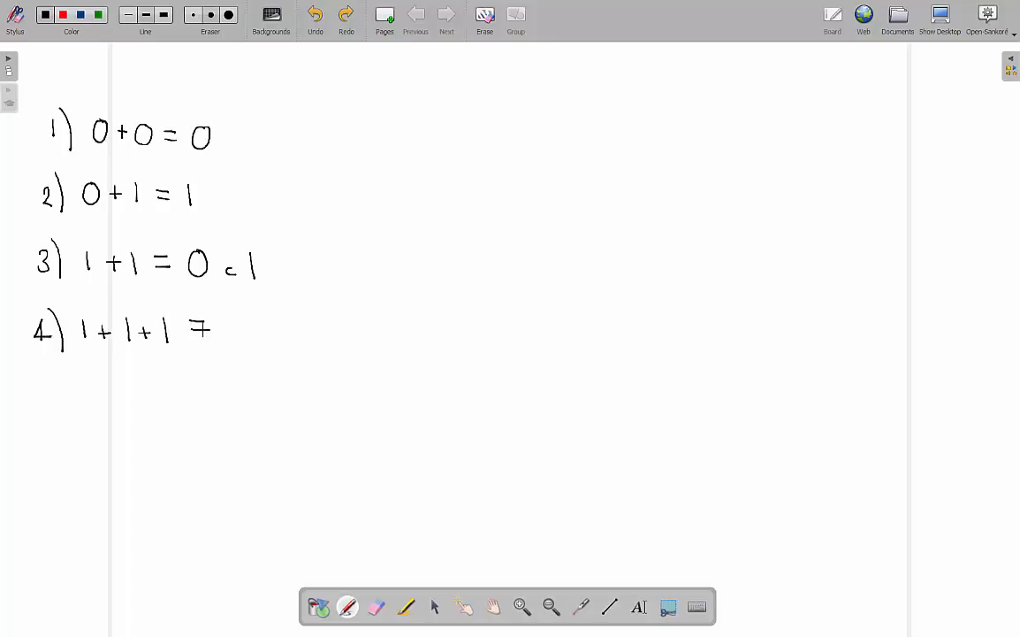
drag(181, 329, 230, 329)
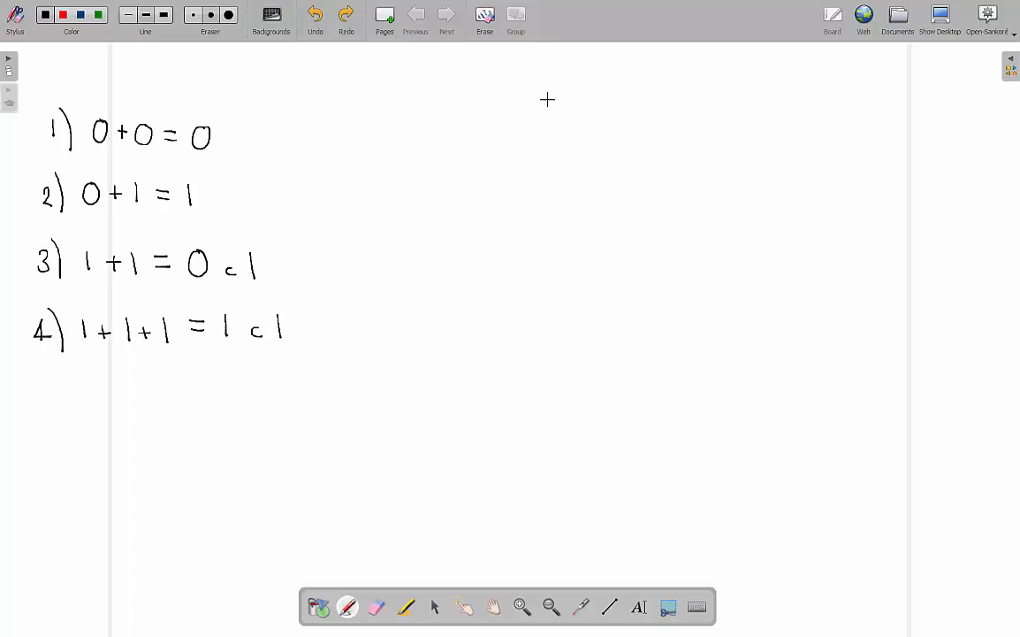
mouse_move(450, 109)
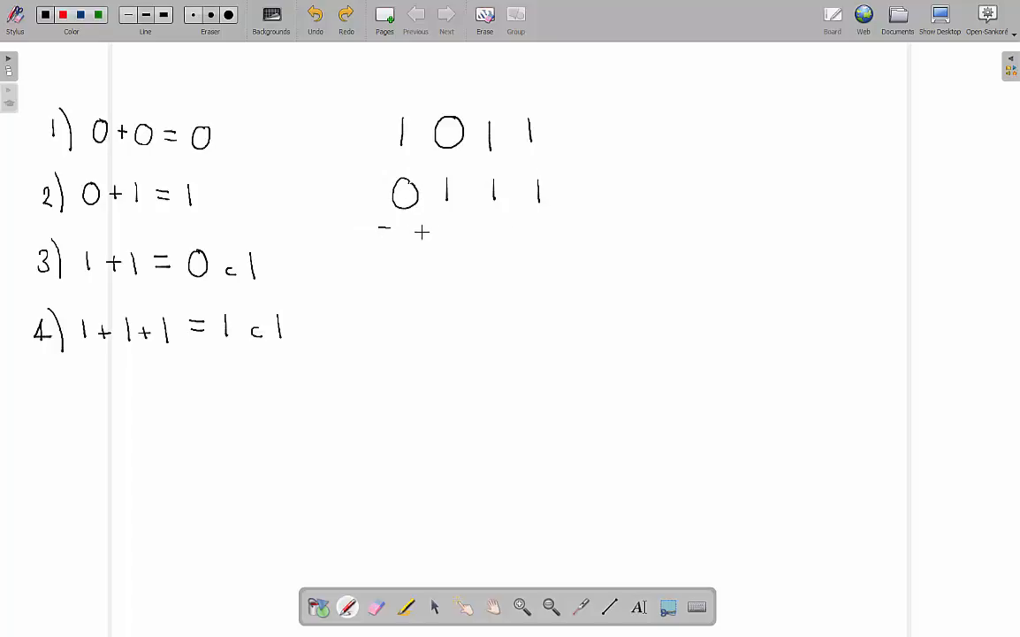
Add the plus sign and line under 1011 over 0111, then work out the sum 10010 with carries
drag(380, 231, 573, 241)
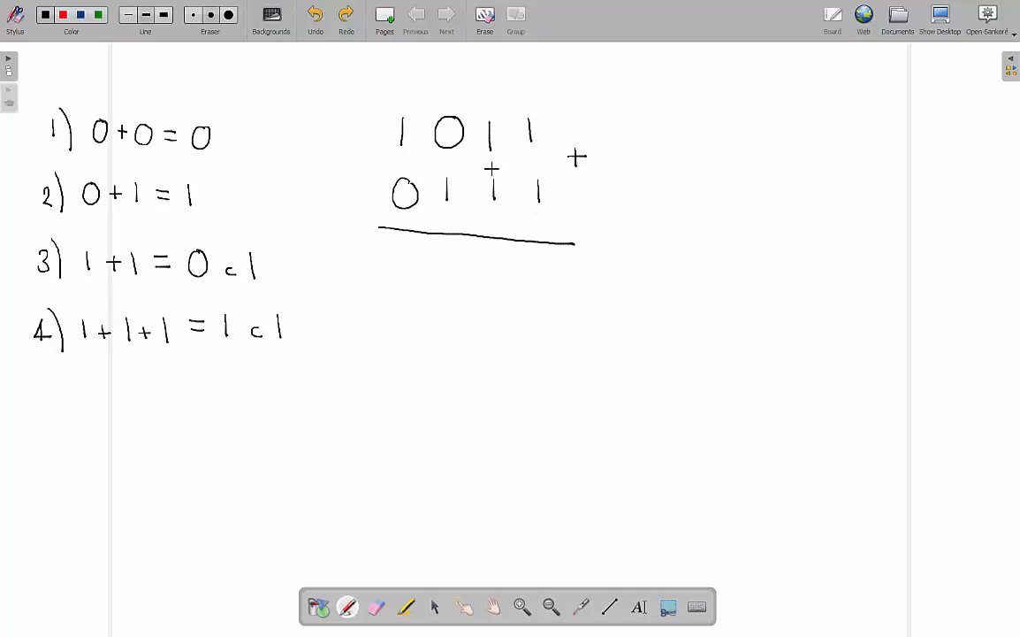
drag(534, 262, 552, 283)
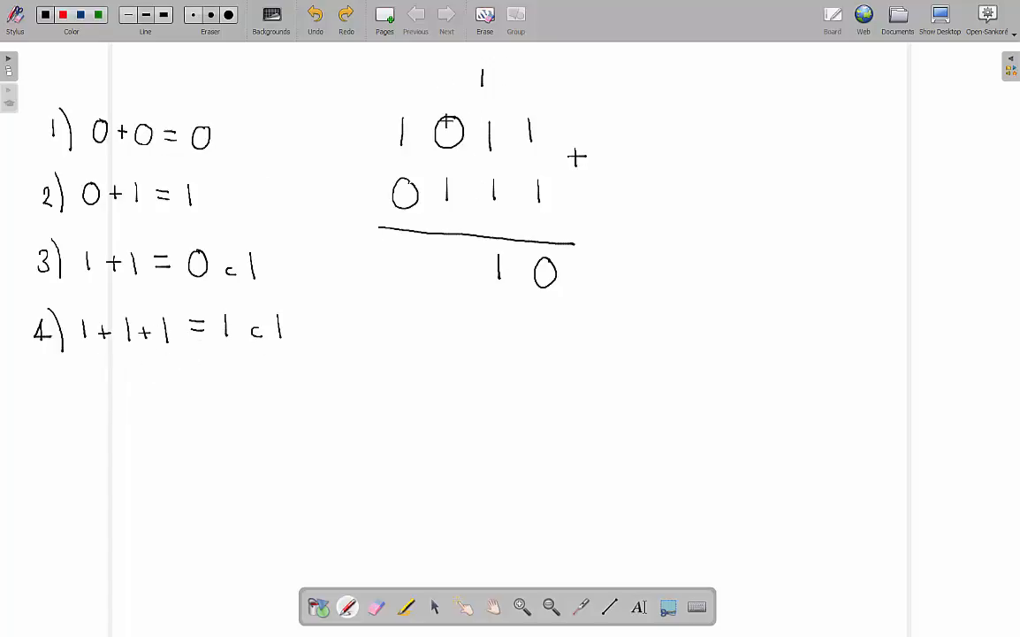
click(435, 85)
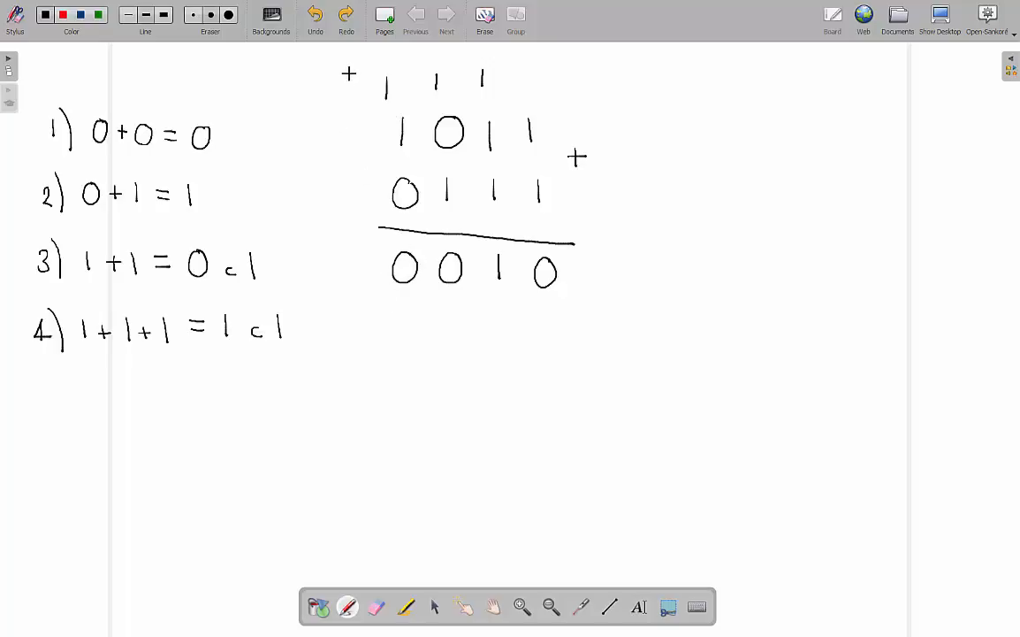
drag(362, 256, 362, 283)
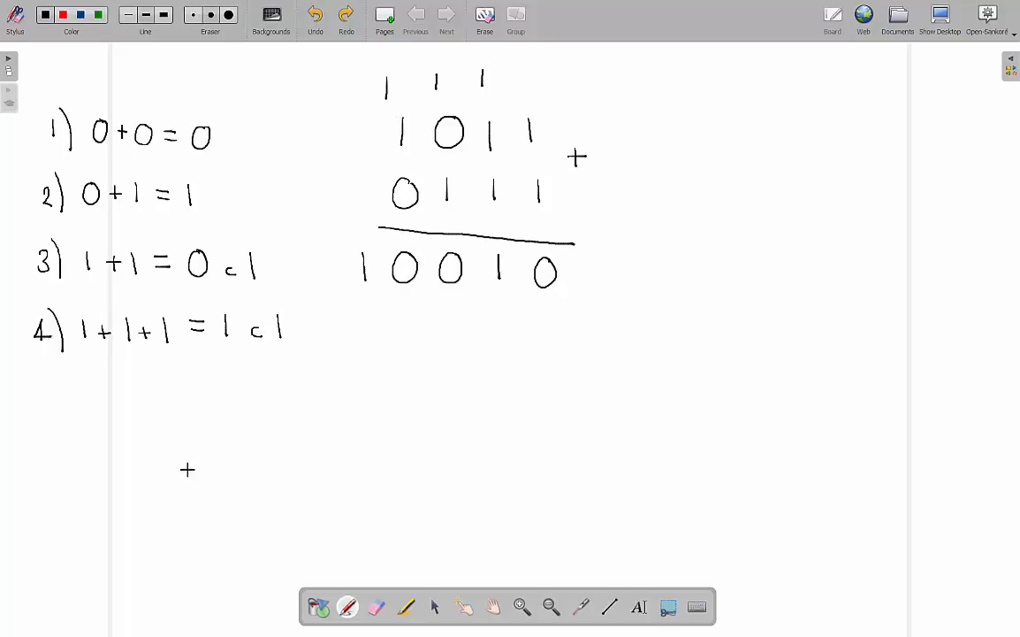
mouse_move(175, 410)
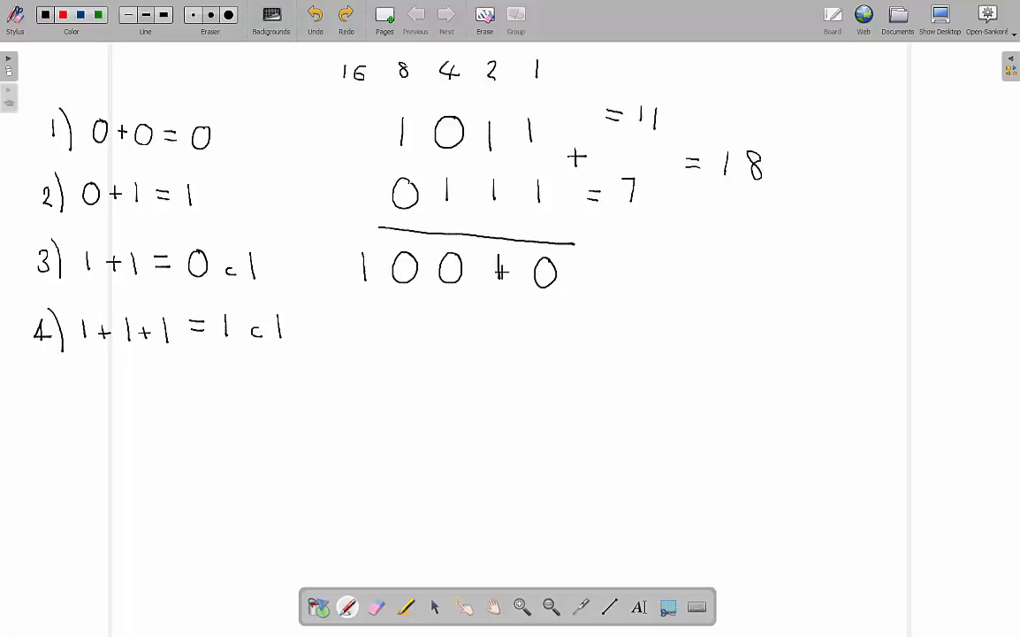
Annotate the addition with place values and the decimal check 11 + 7 = 18
text(= 1)
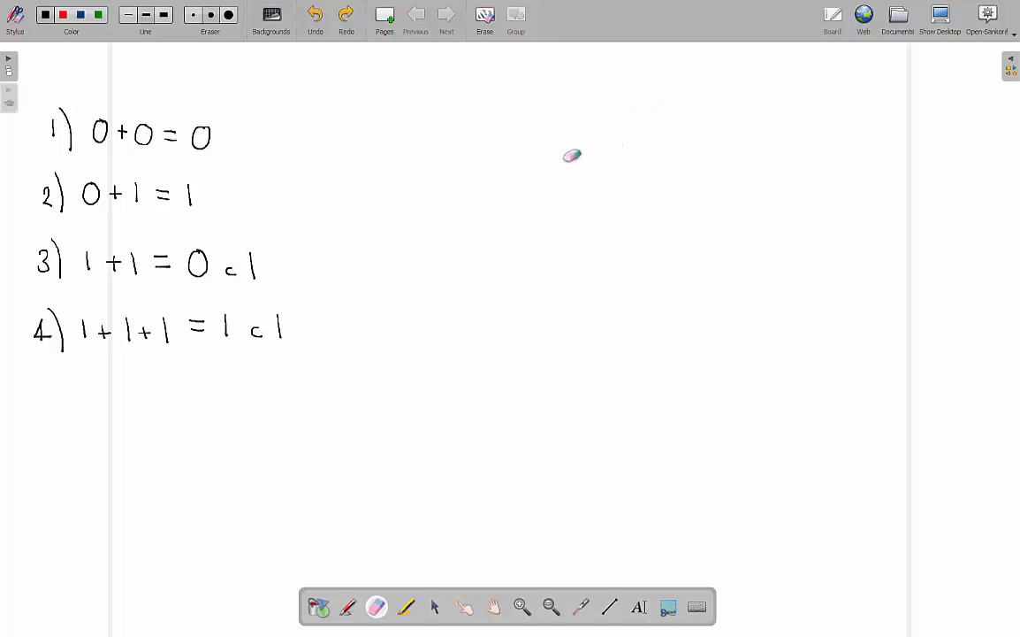
mouse_move(520, 152)
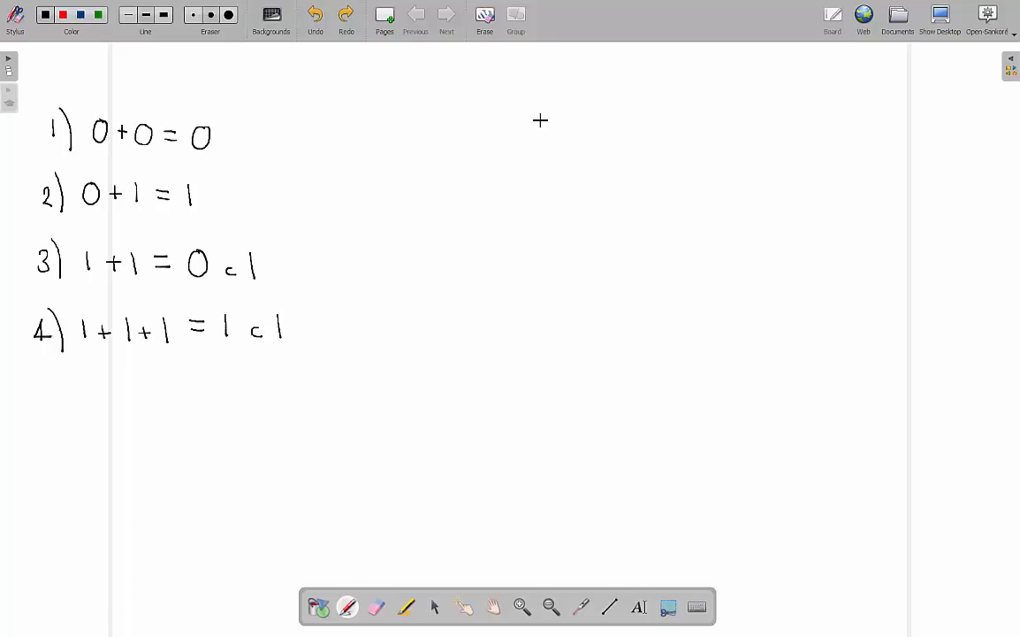
Write 10111 above 1111101 on the right and draw a line beneath them
drag(481, 156, 539, 124)
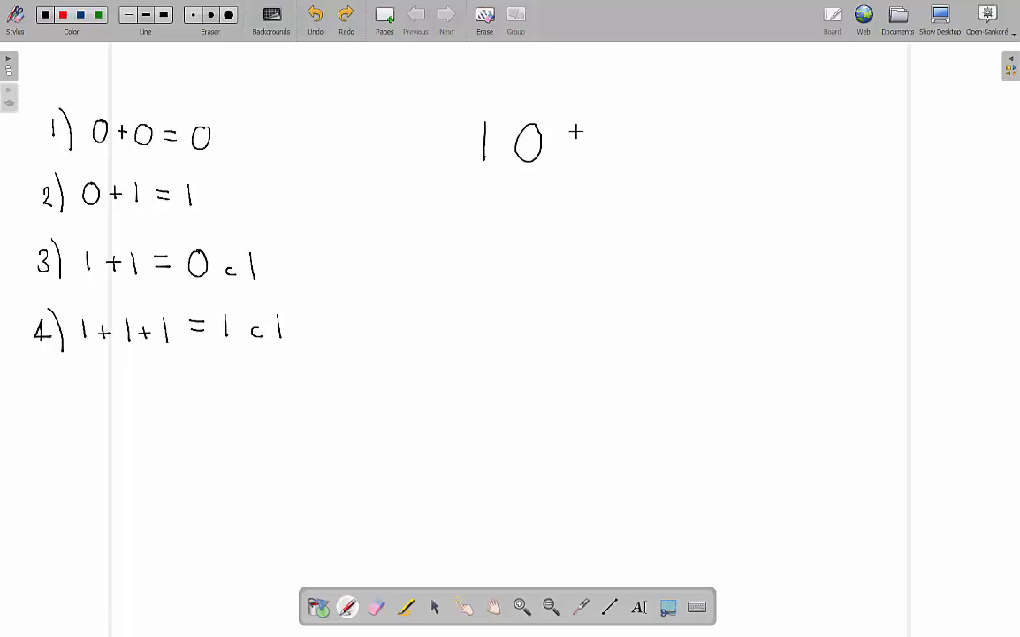
drag(575, 141, 658, 142)
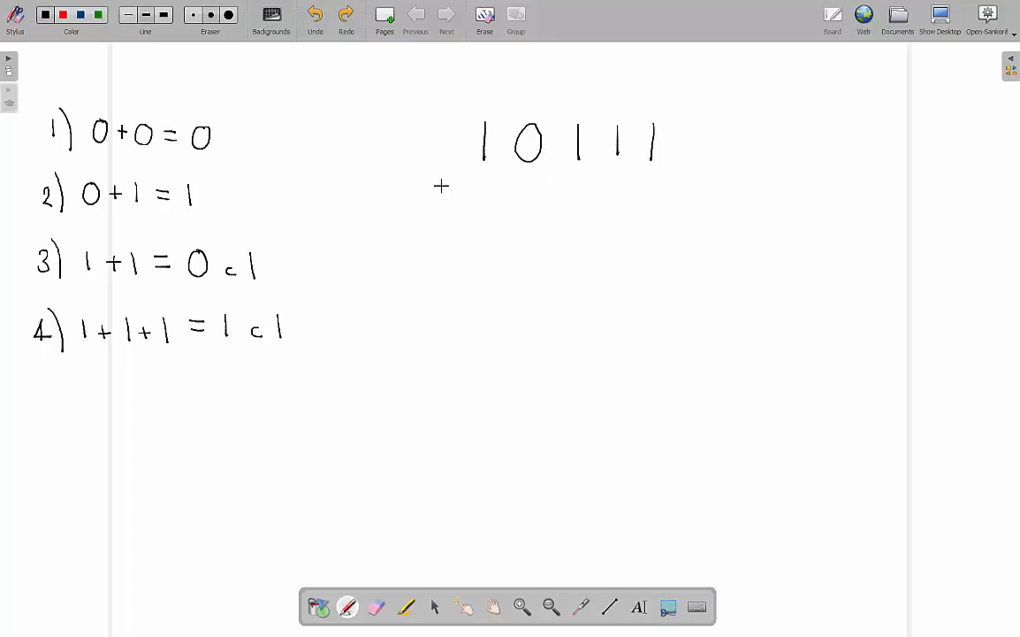
drag(435, 181, 435, 212)
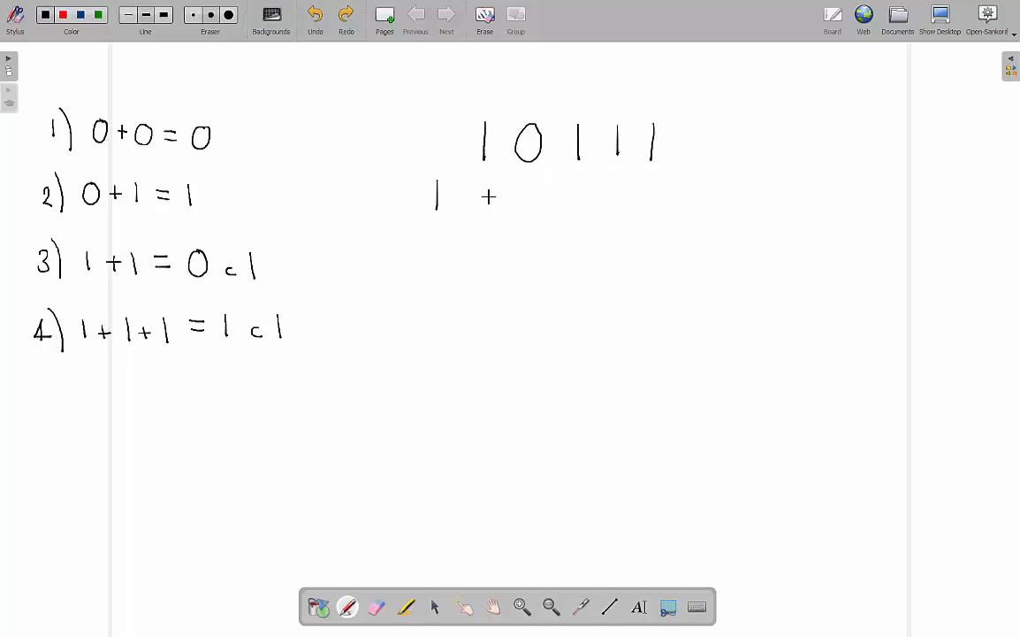
drag(460, 196, 530, 196)
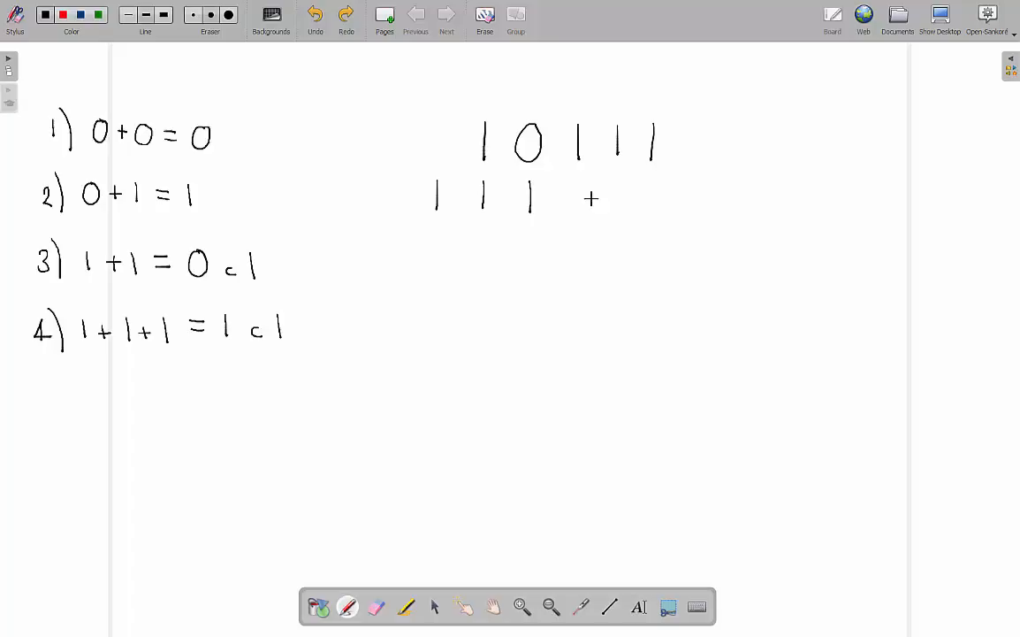
drag(584, 196, 628, 197)
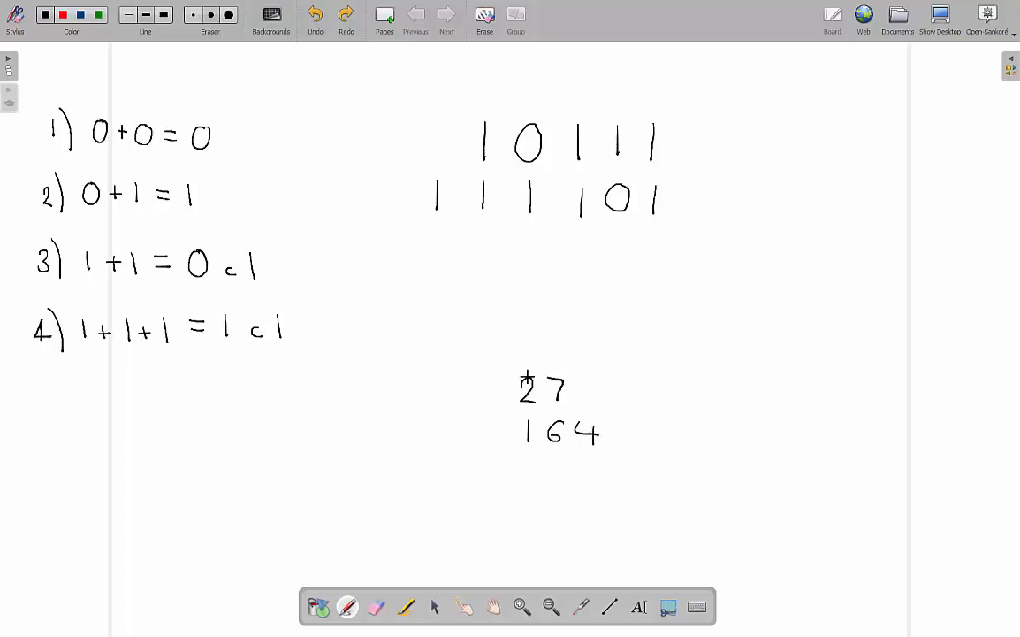
mouse_move(527, 379)
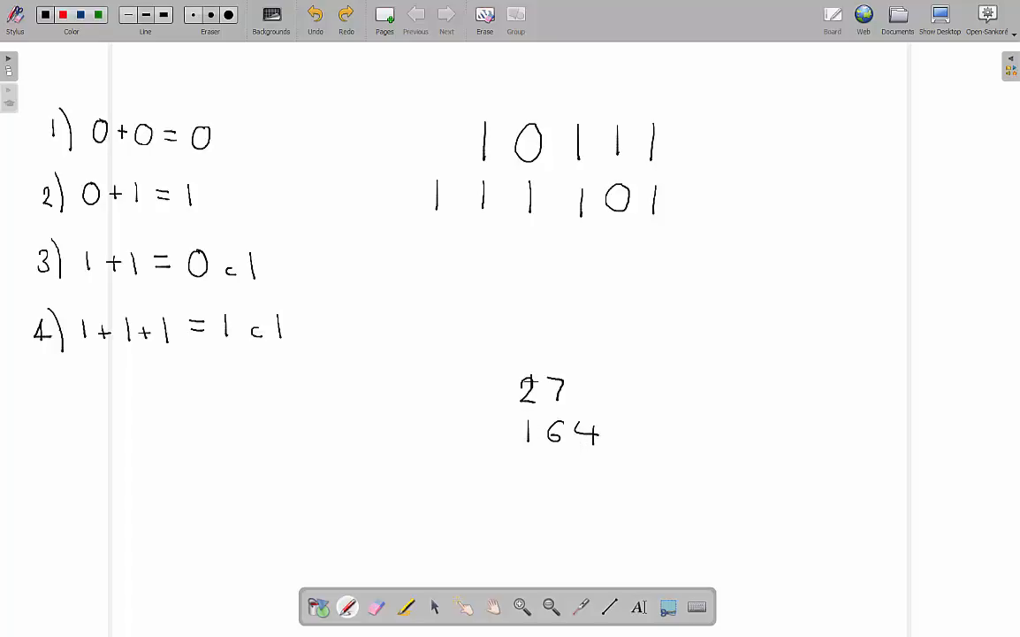
click(374, 606)
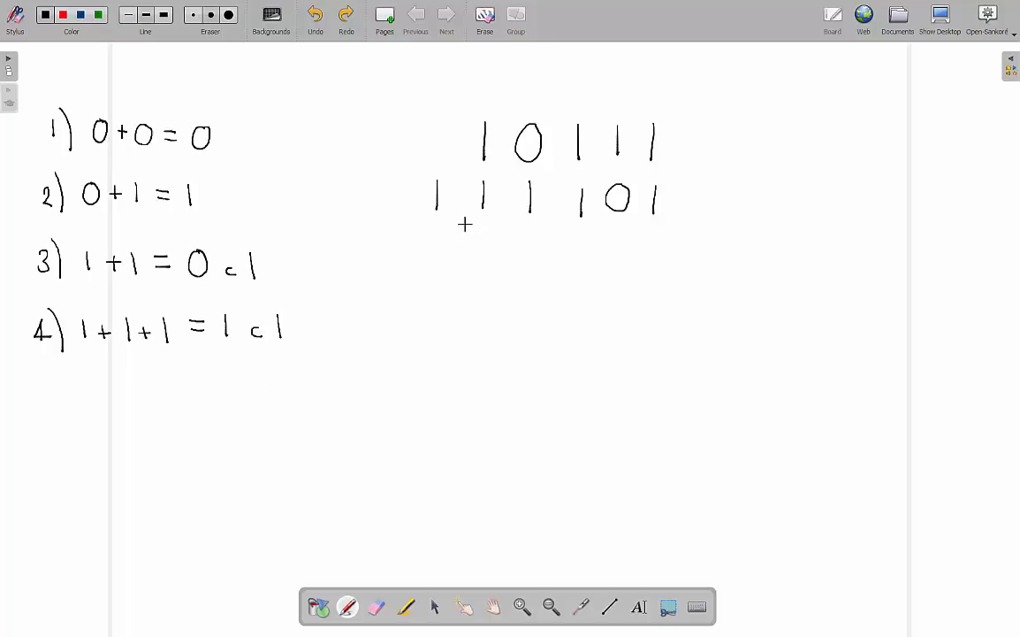
drag(431, 248, 633, 251)
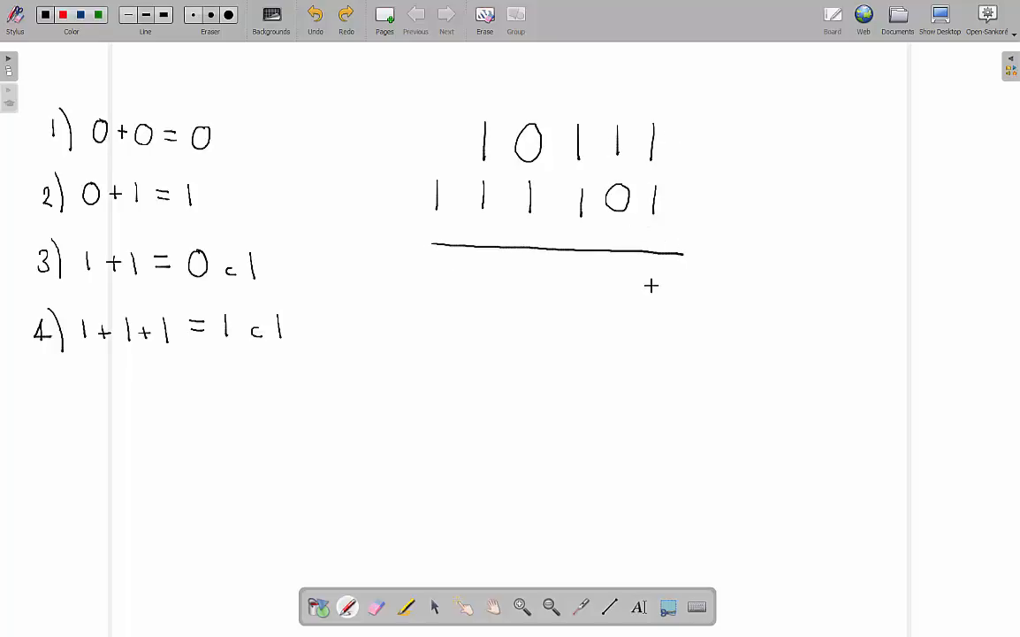
Write the carries and the result 1010100 below the line
drag(644, 269, 669, 297)
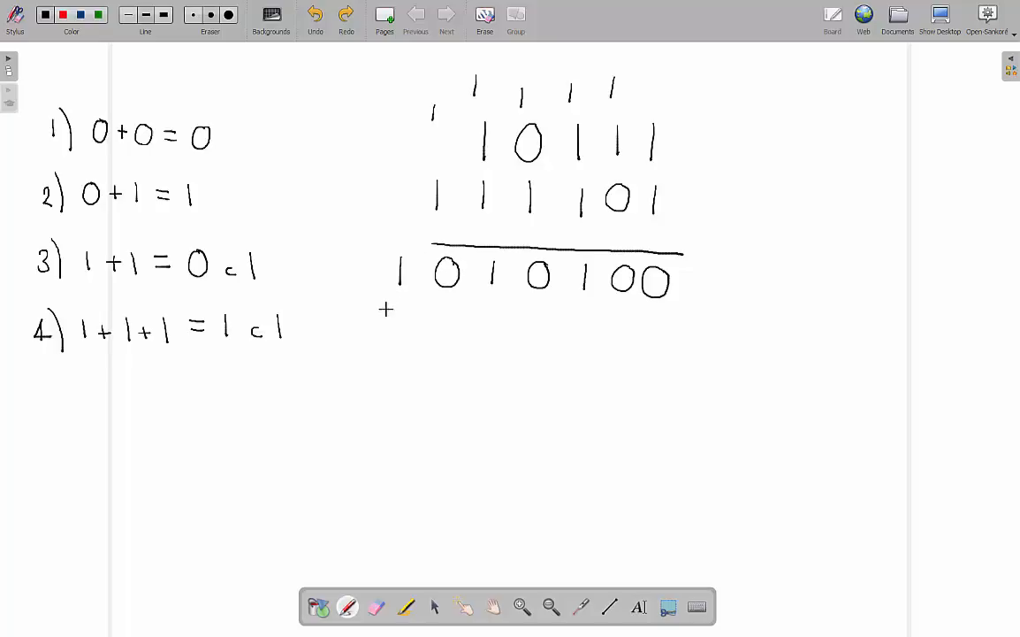
mouse_move(707, 311)
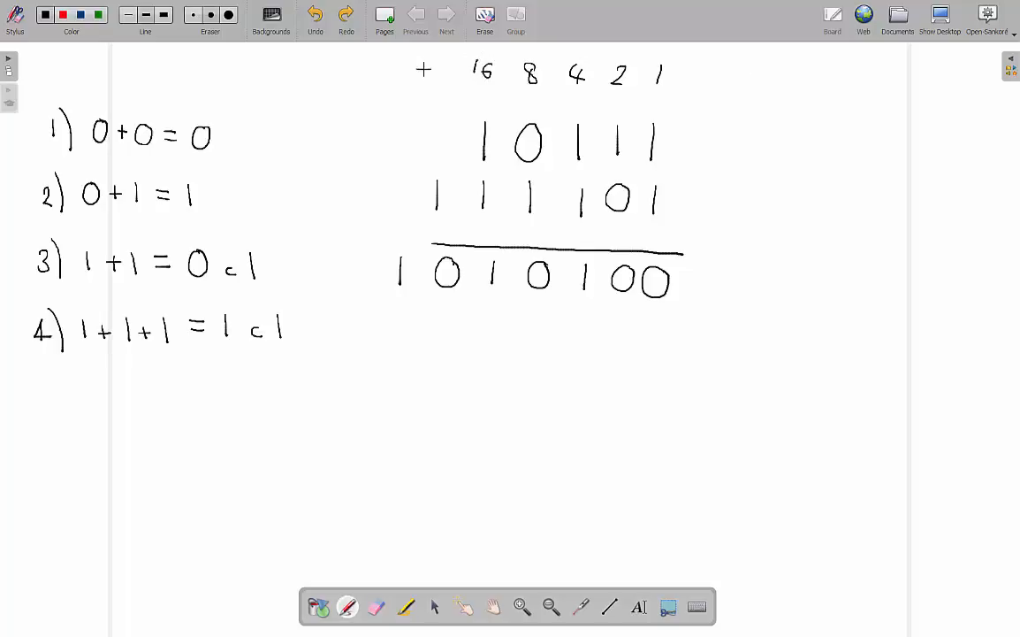
text(32)
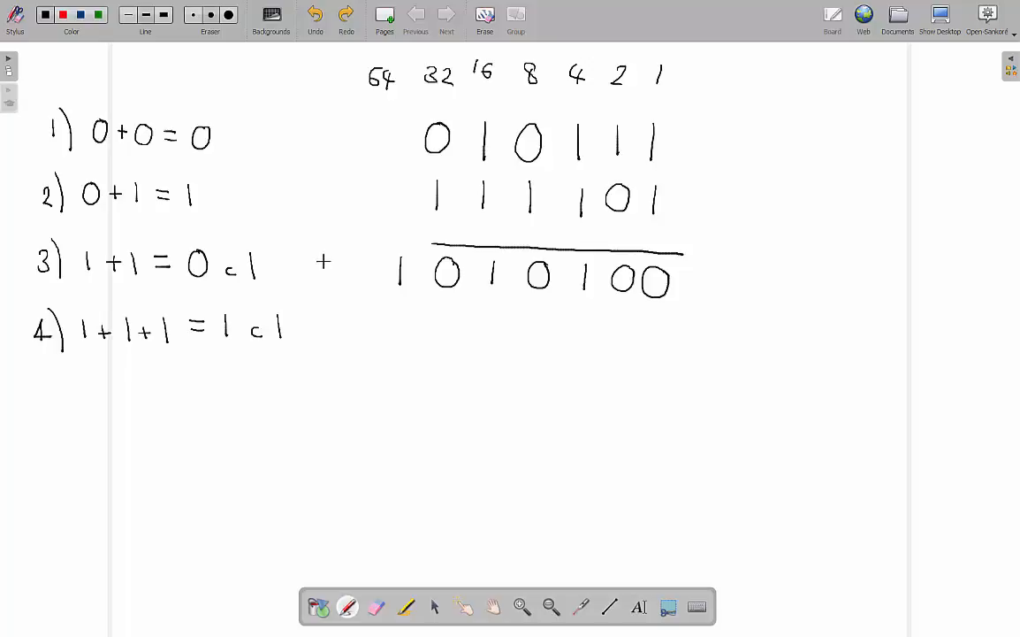
mouse_move(492, 124)
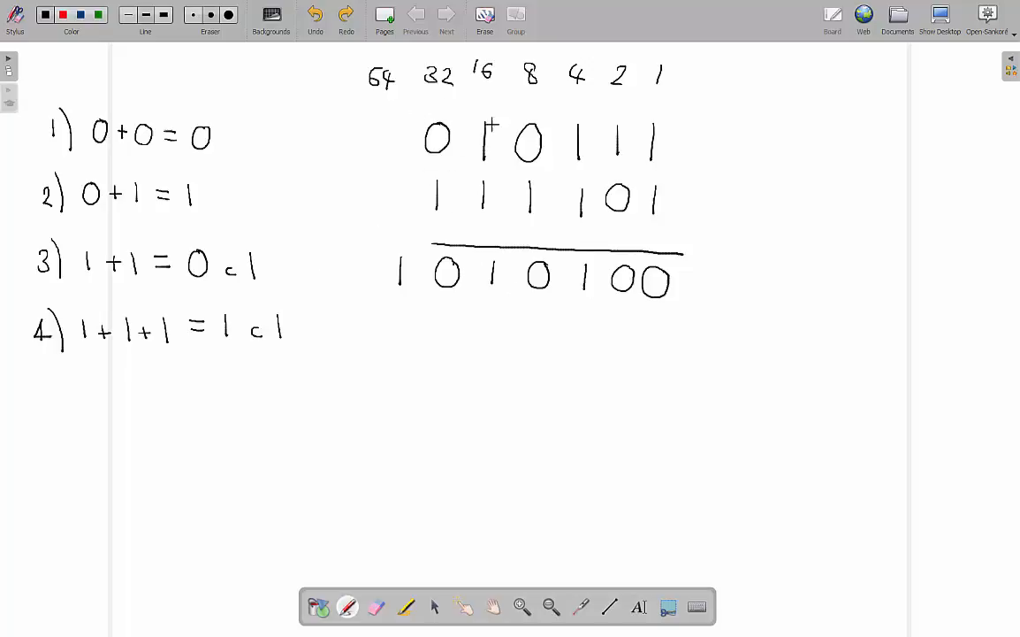
click(616, 138)
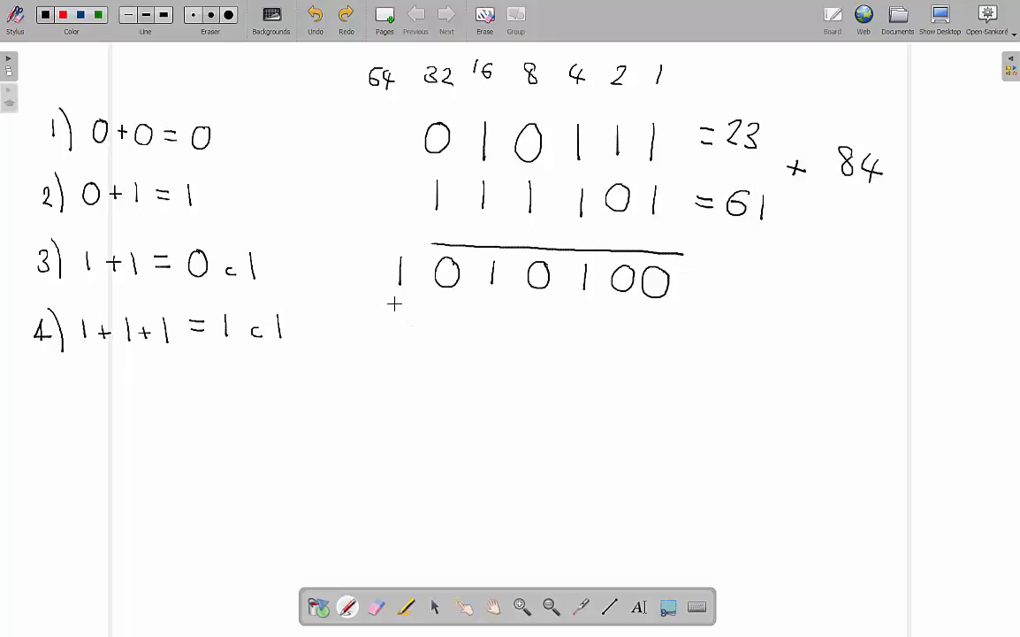
mouse_move(485, 301)
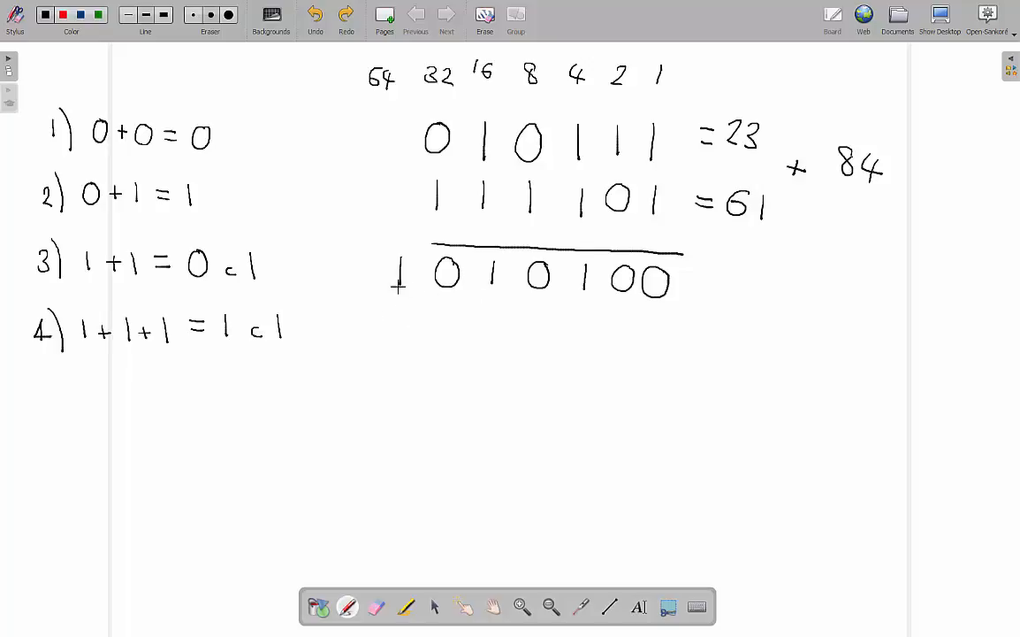
click(576, 287)
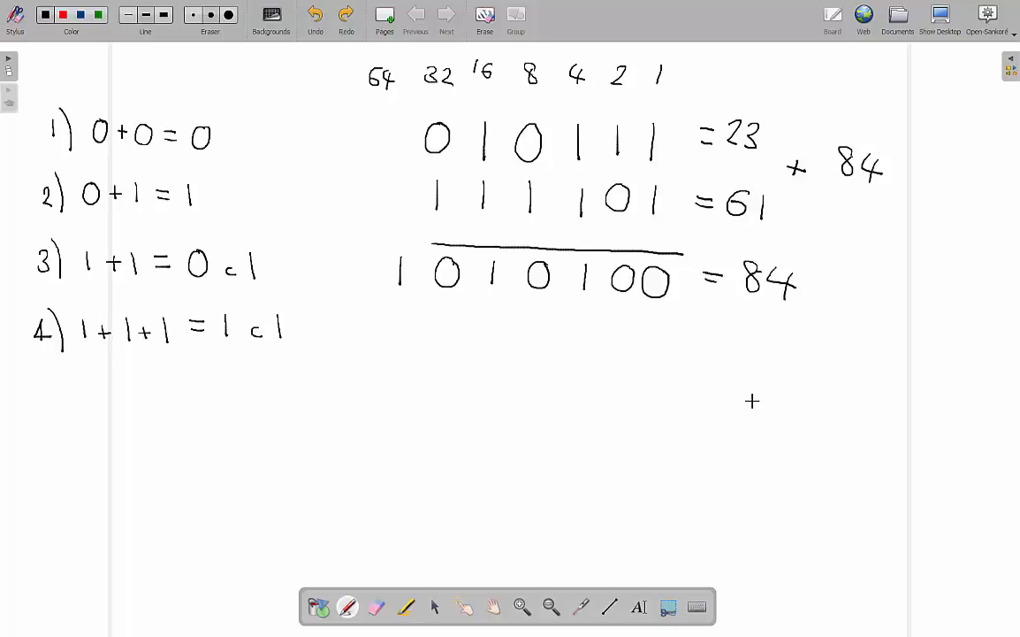
mouse_move(746, 403)
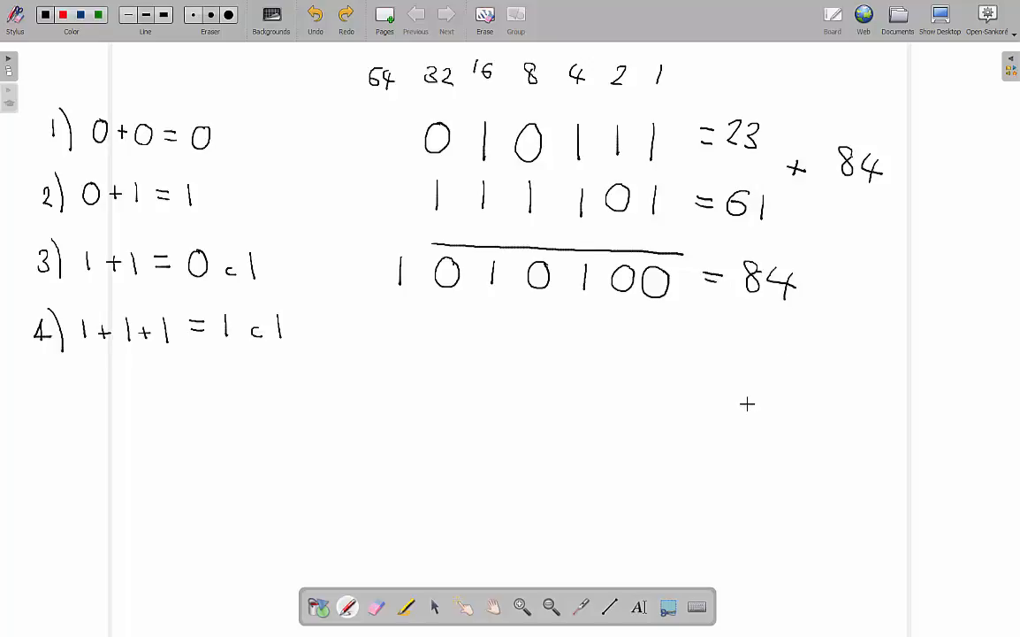